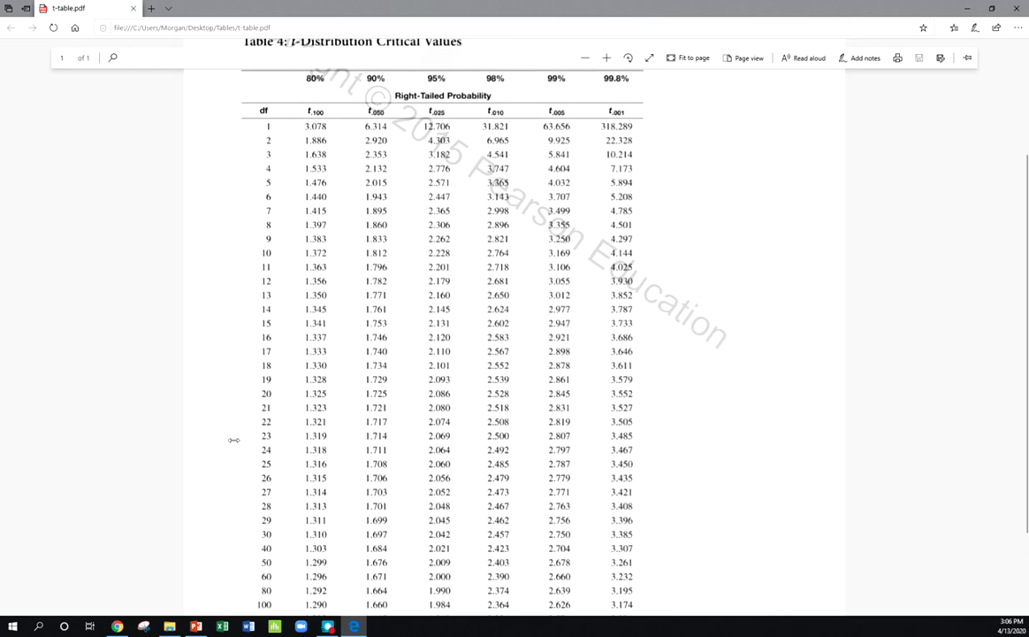
mouse_move(223, 498)
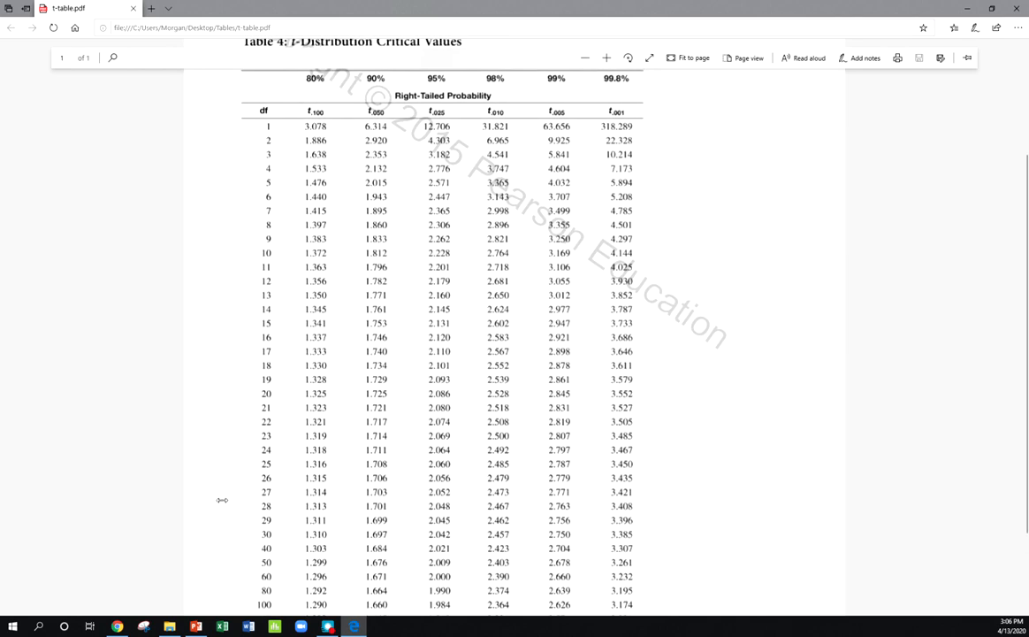
mouse_move(261, 540)
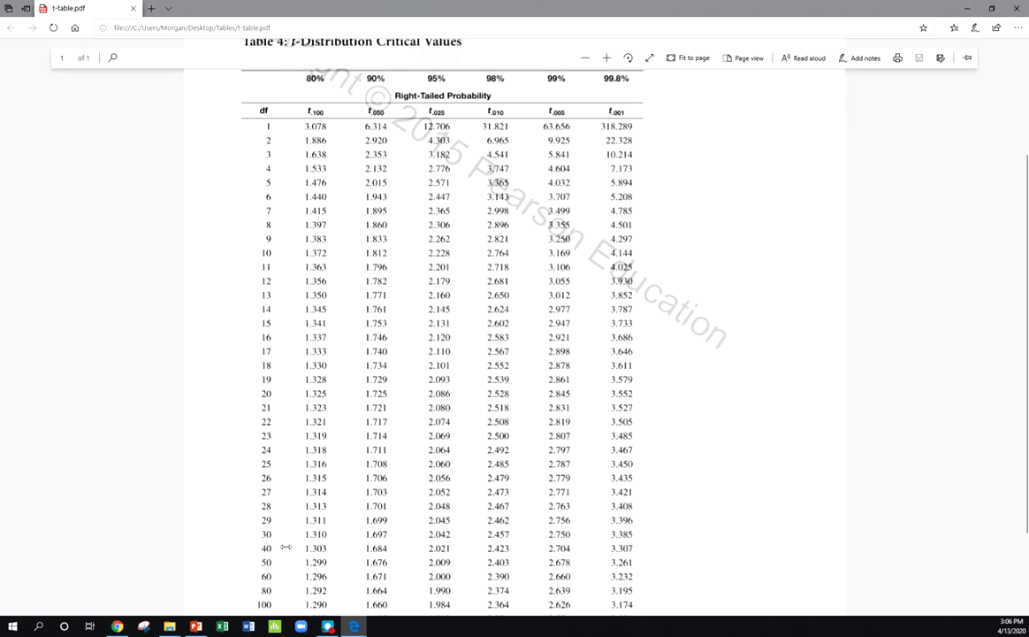
mouse_move(292, 541)
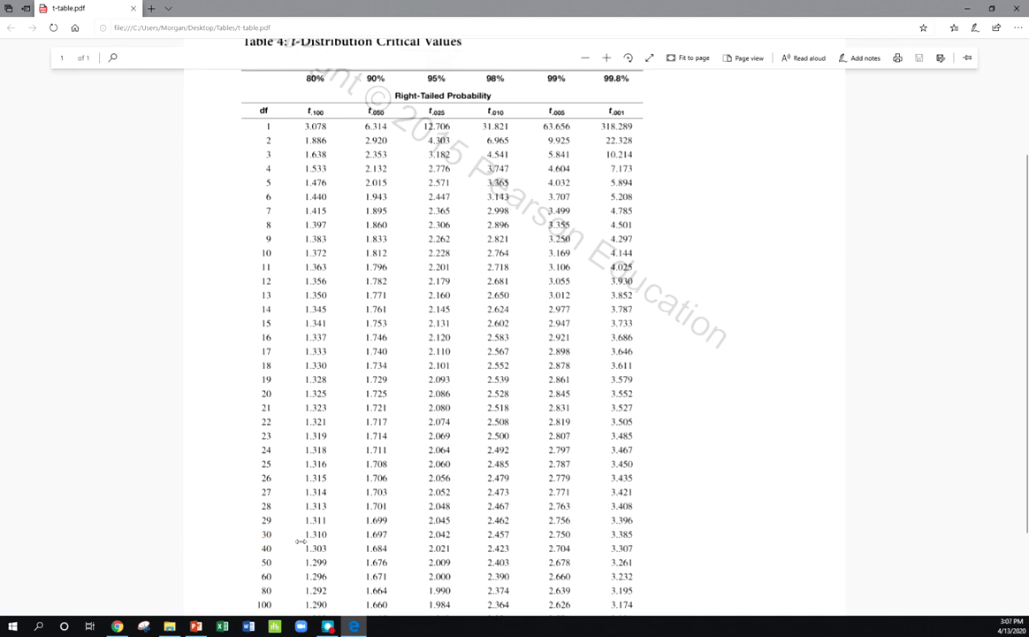
mouse_move(268, 544)
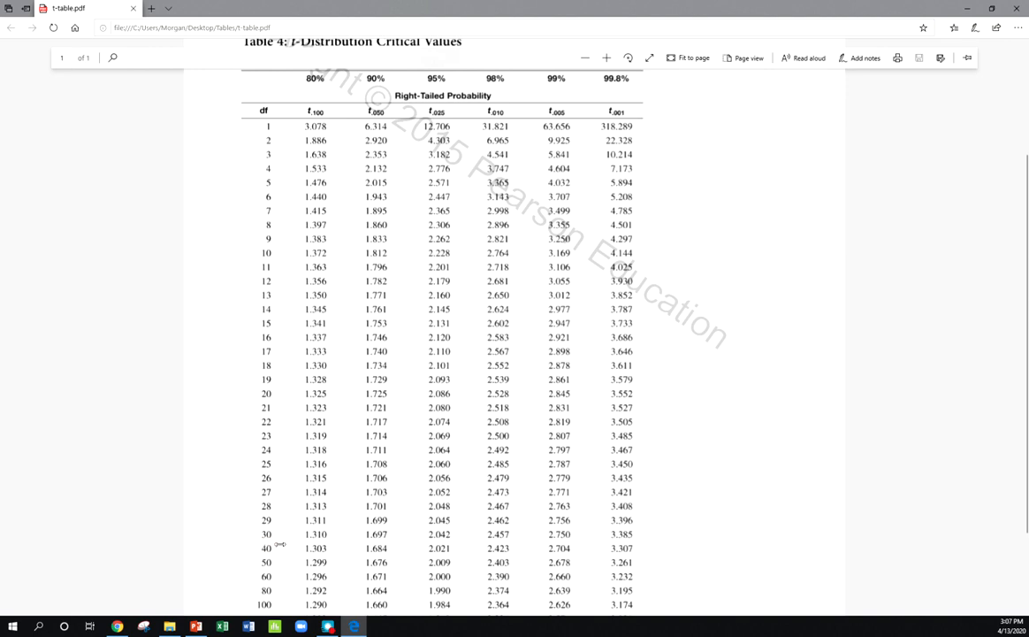
mouse_move(293, 534)
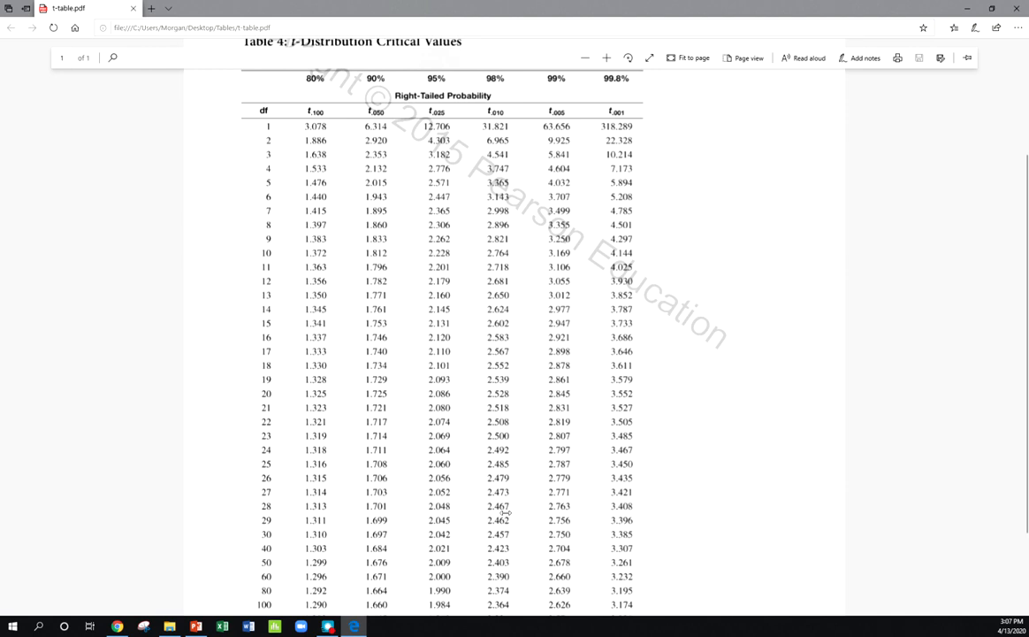
mouse_move(1008, 458)
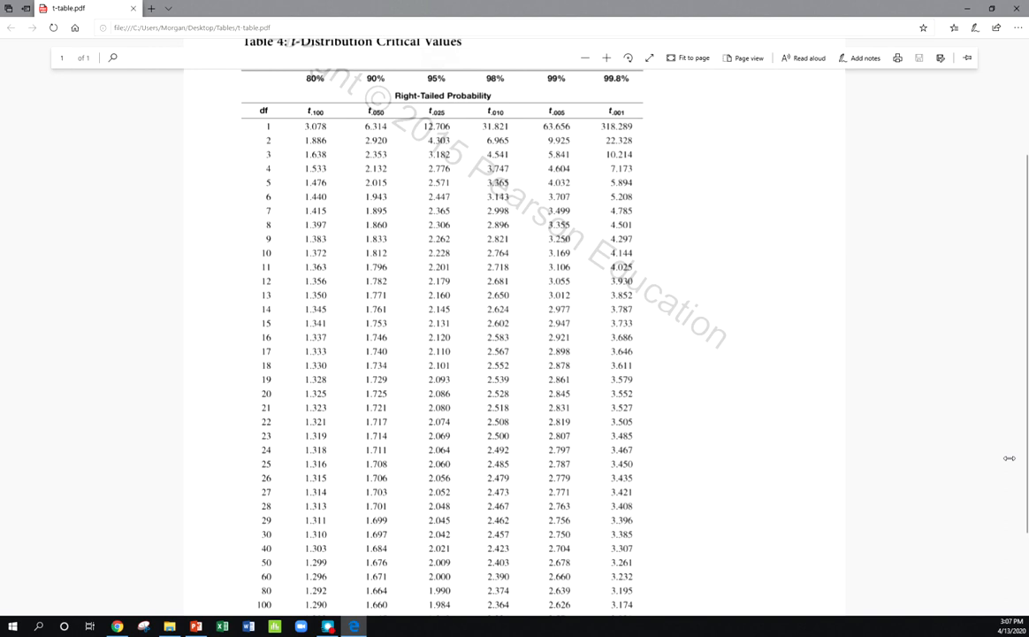
Compute =T.INV(0.05,35) in cell C2, giving the t critical value -1.68957
click(222, 626)
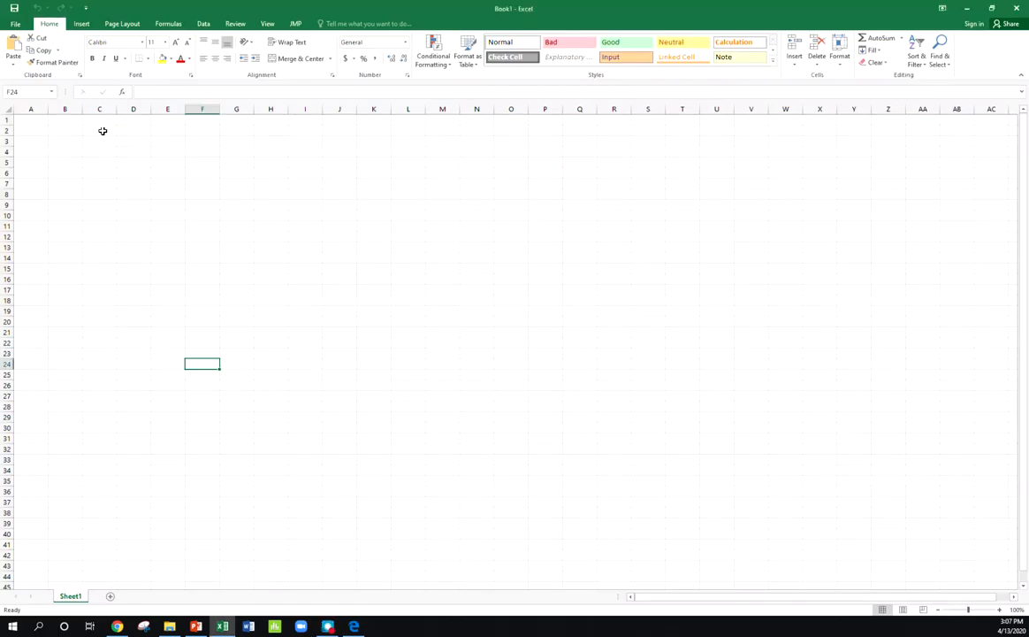
text(=)
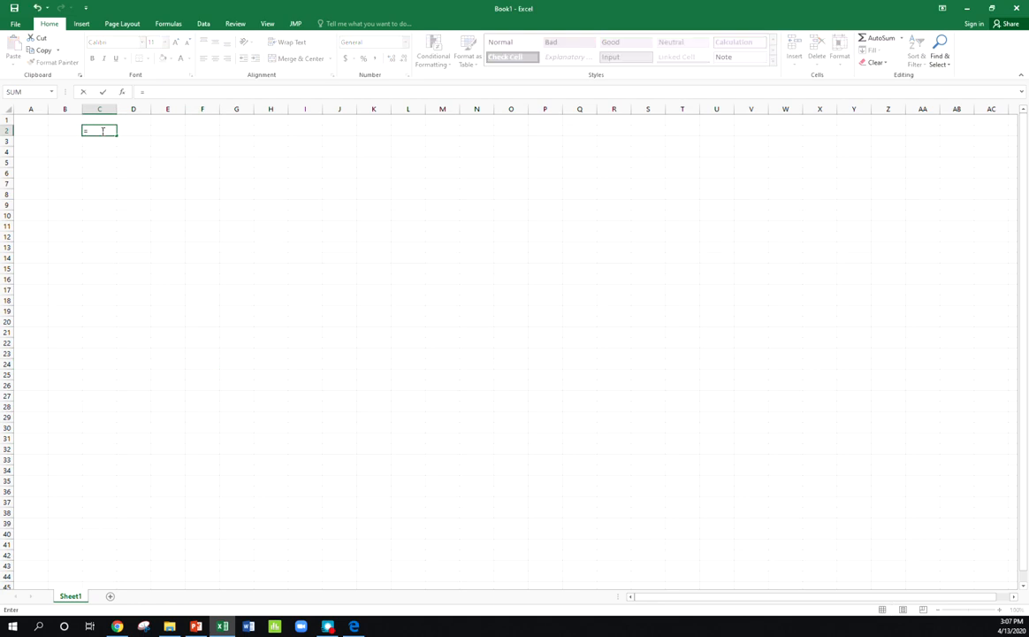
text(t)
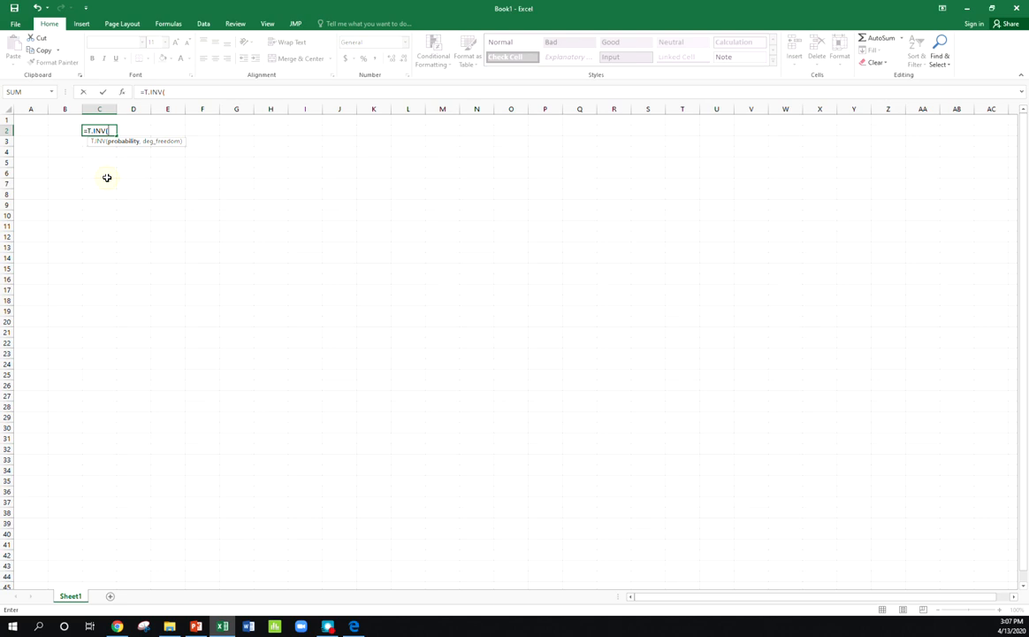
mouse_move(194, 209)
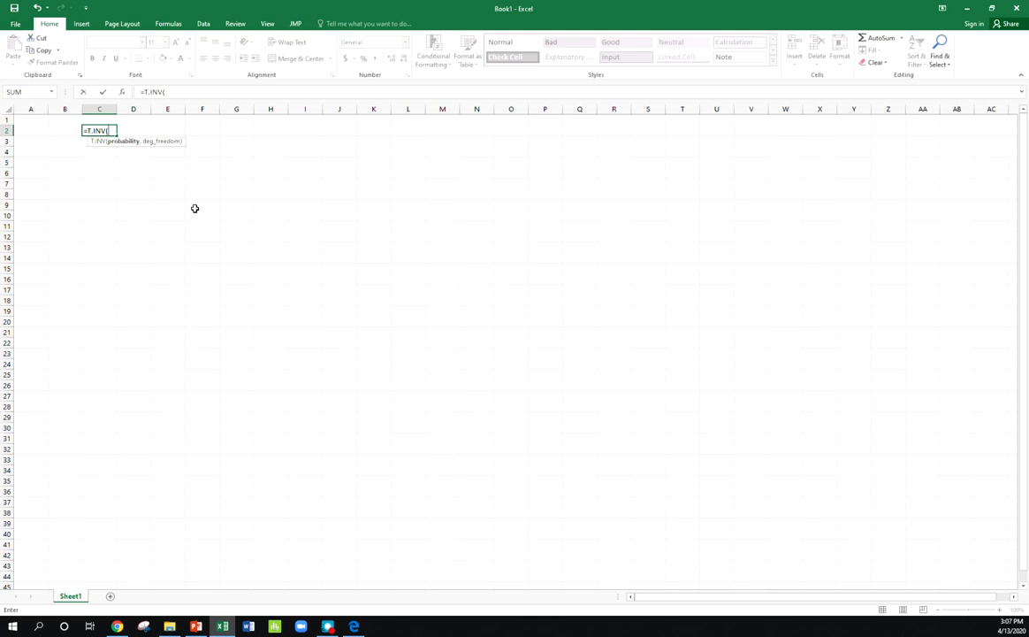
text(0.0)
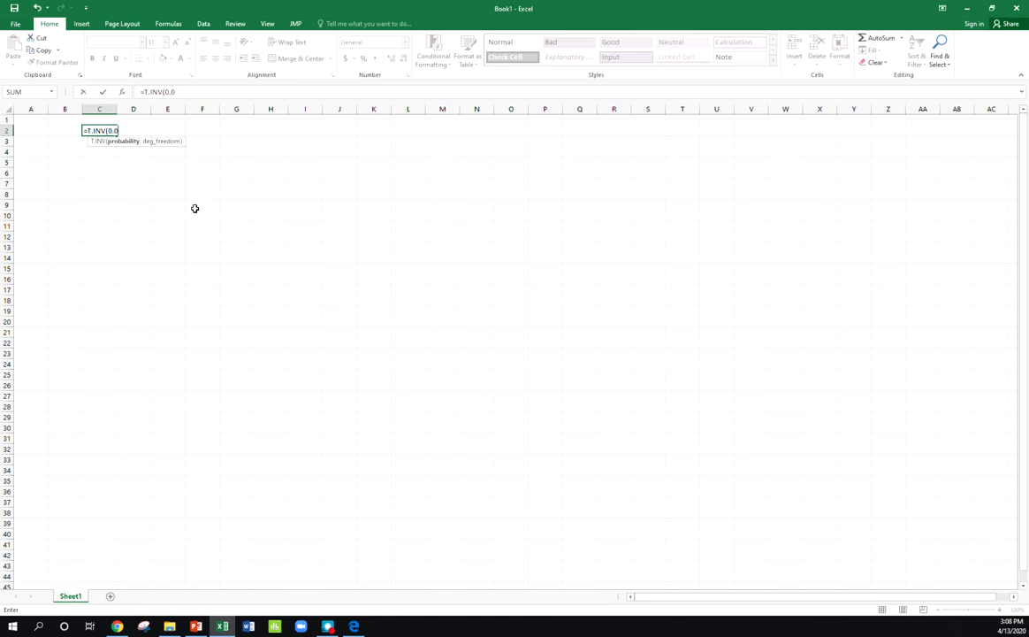
text(5,)
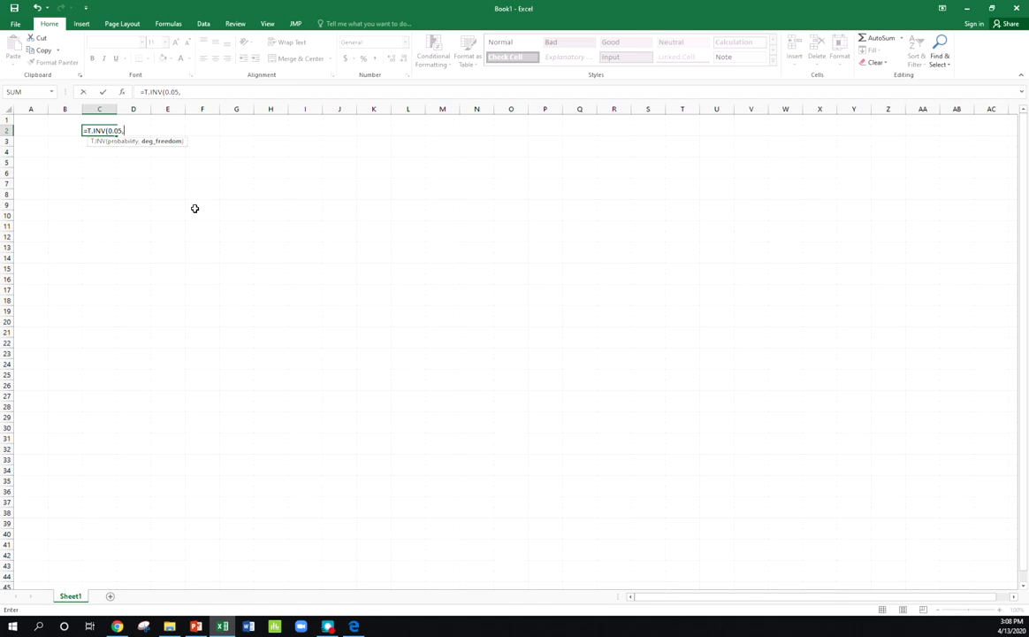
text(35))
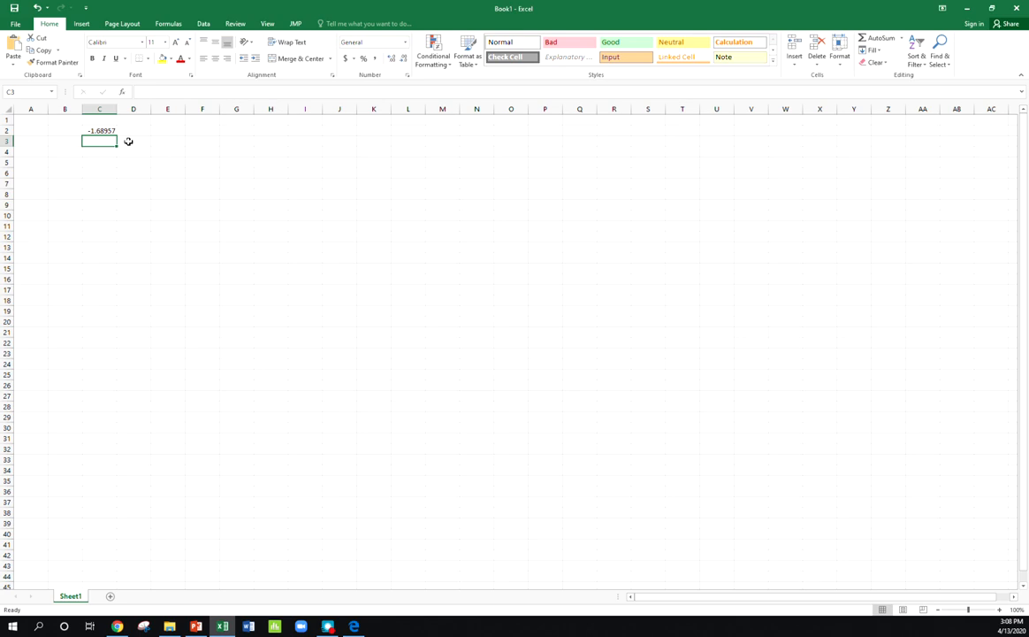
click(99, 131)
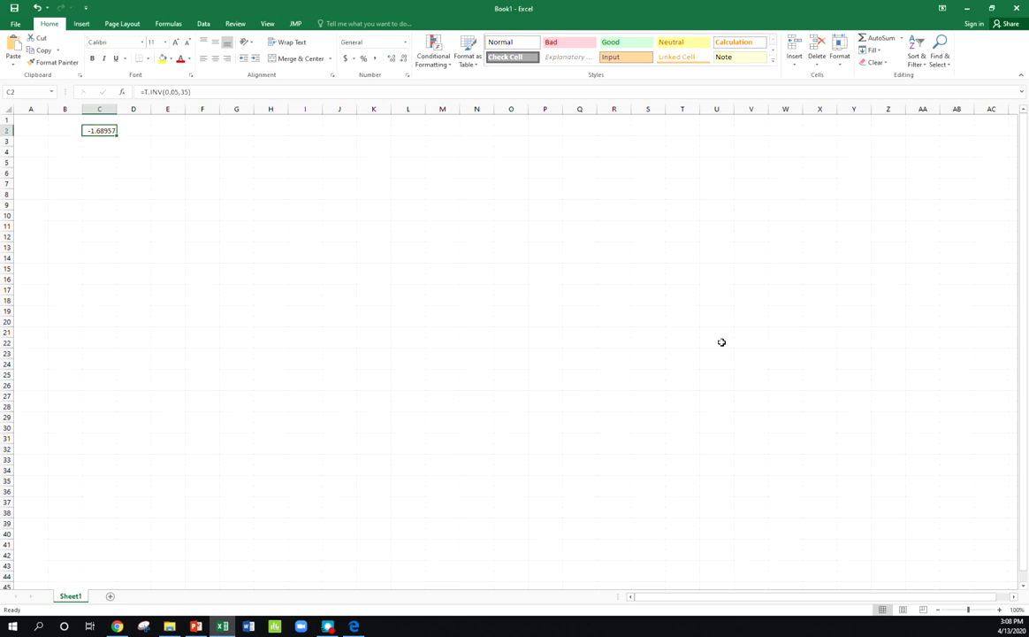
mouse_move(866, 361)
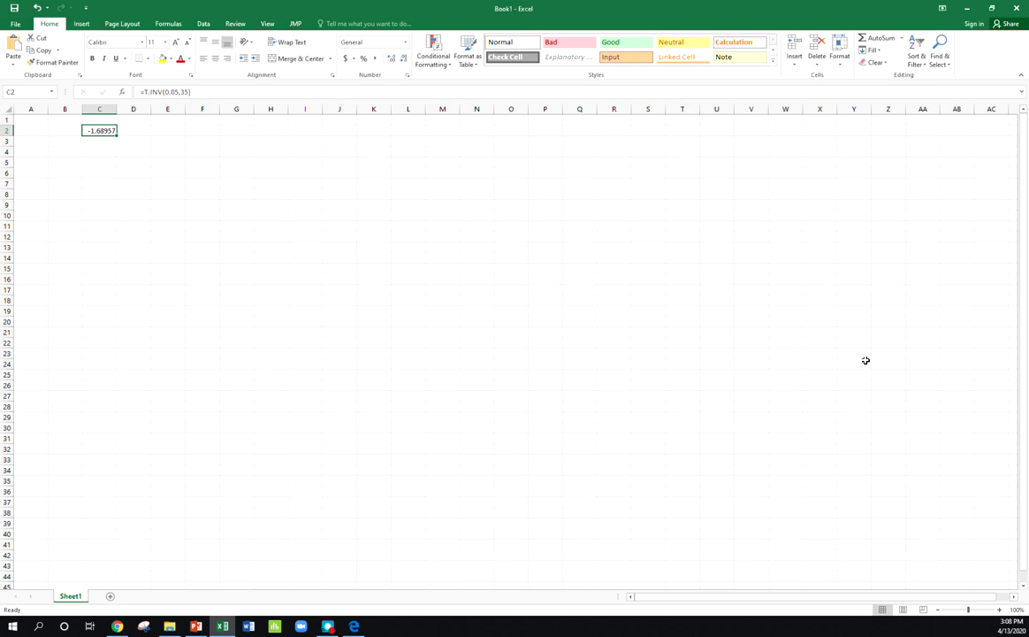
mouse_move(187, 205)
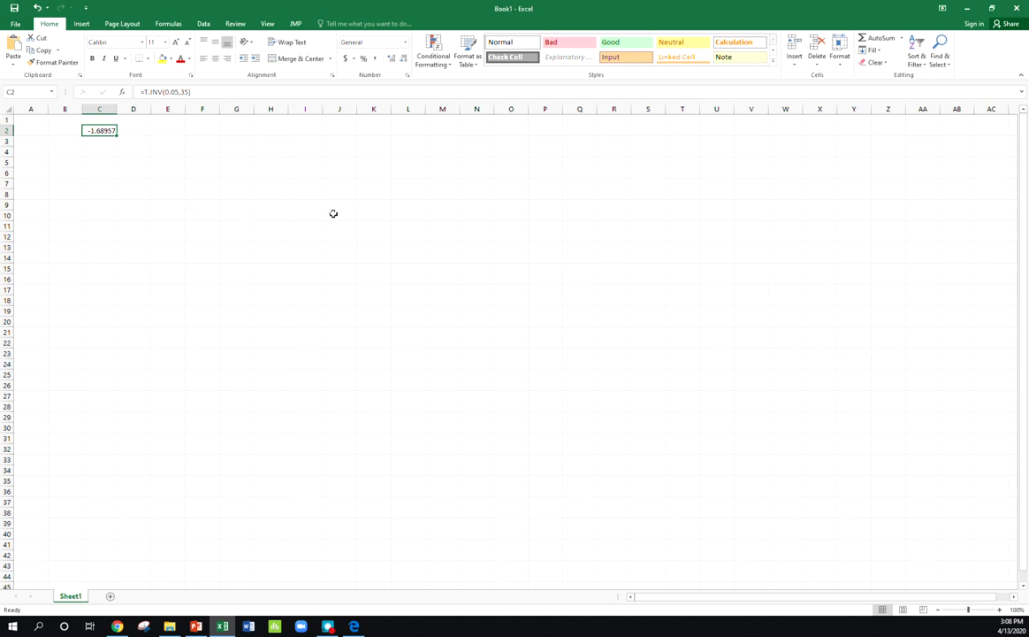
mouse_move(184, 170)
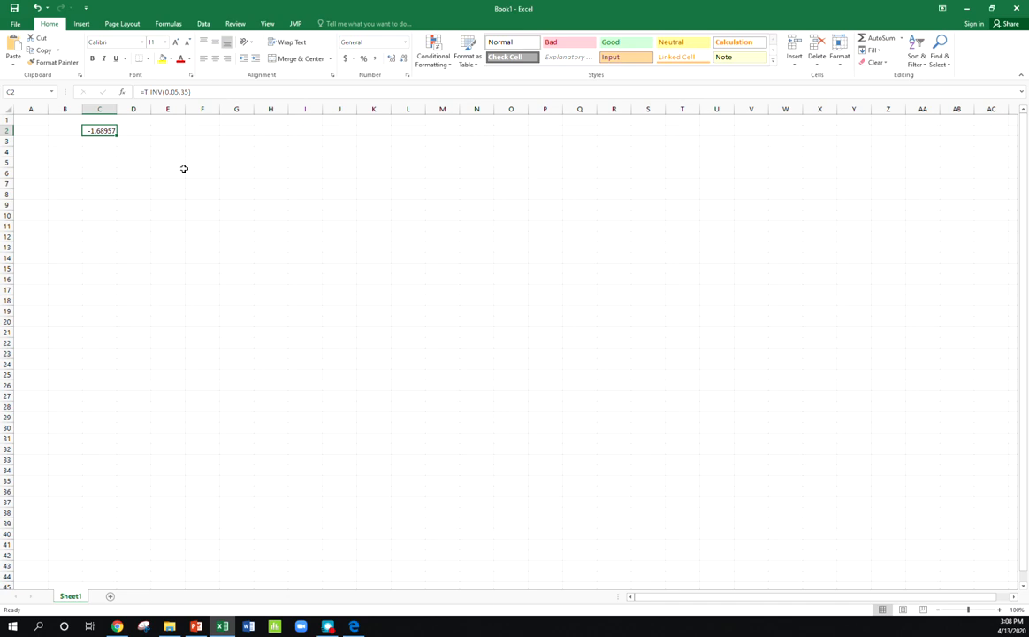
mouse_move(135, 139)
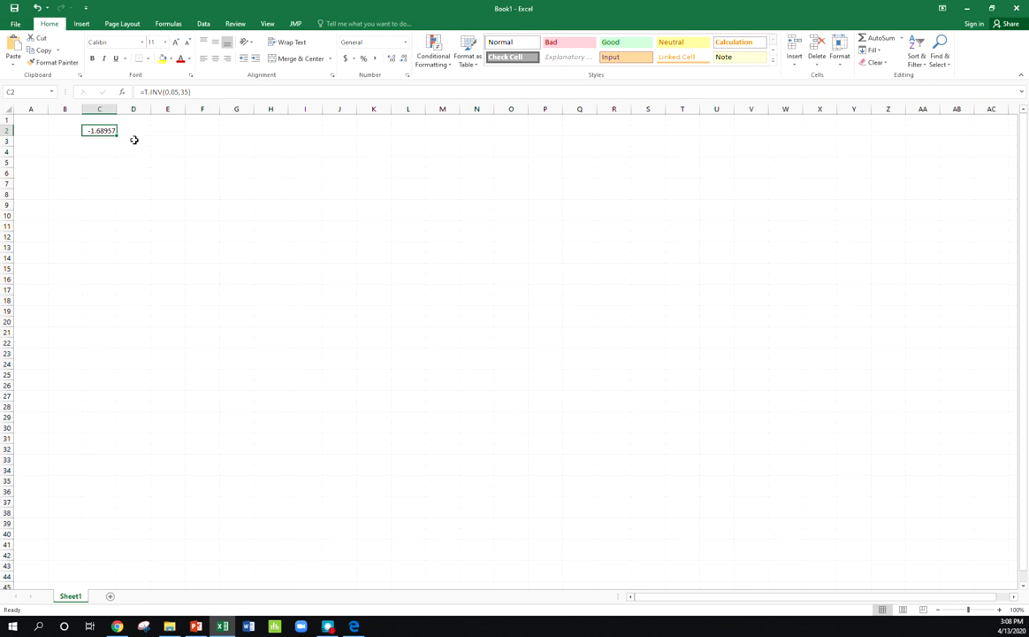
mouse_move(944, 311)
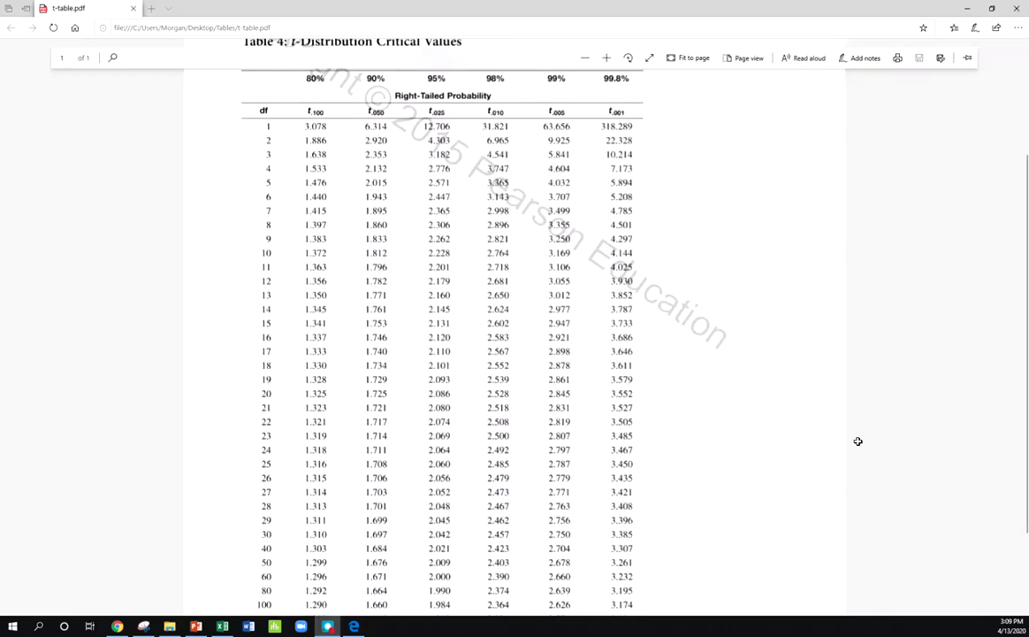
mouse_move(1022, 414)
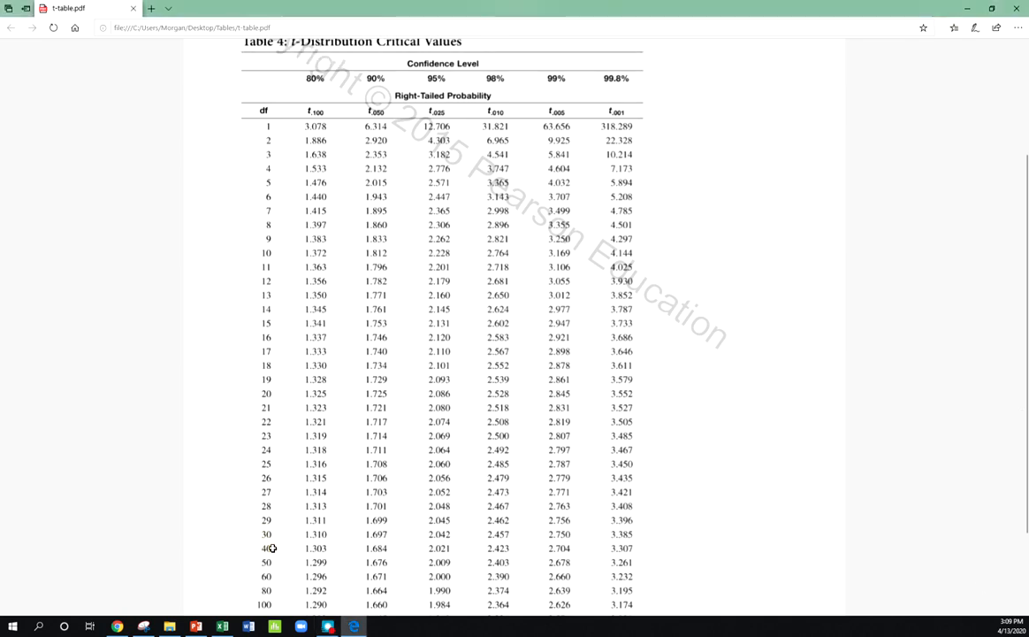
mouse_move(272, 548)
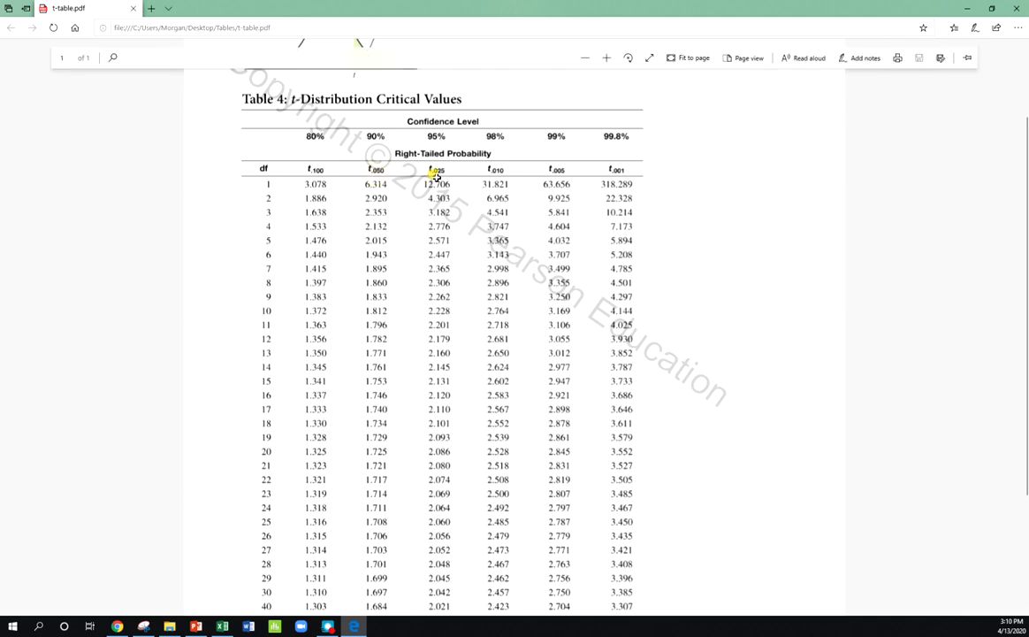
mouse_move(688, 274)
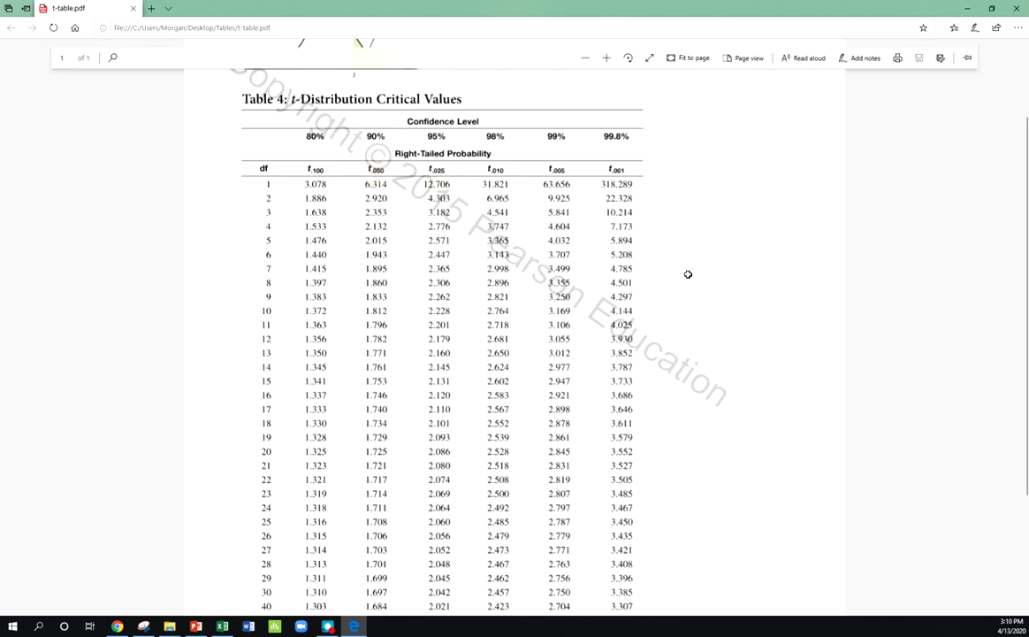
mouse_move(861, 350)
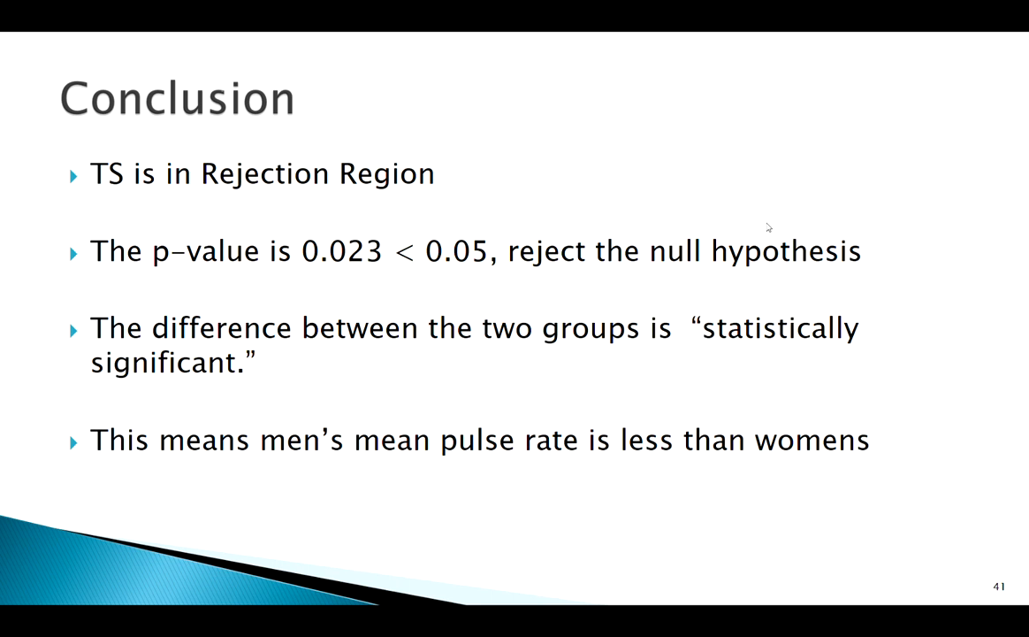
Advance to slide 42 and reveal the 95% CI calculation ending at (−12.65, 0.65)
key(right)
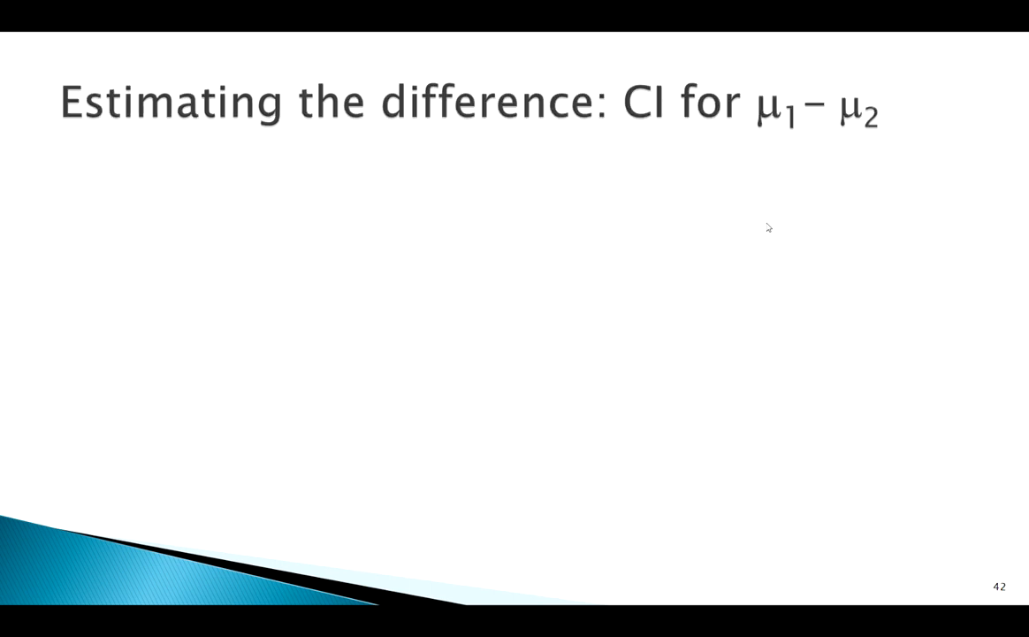
key(right)
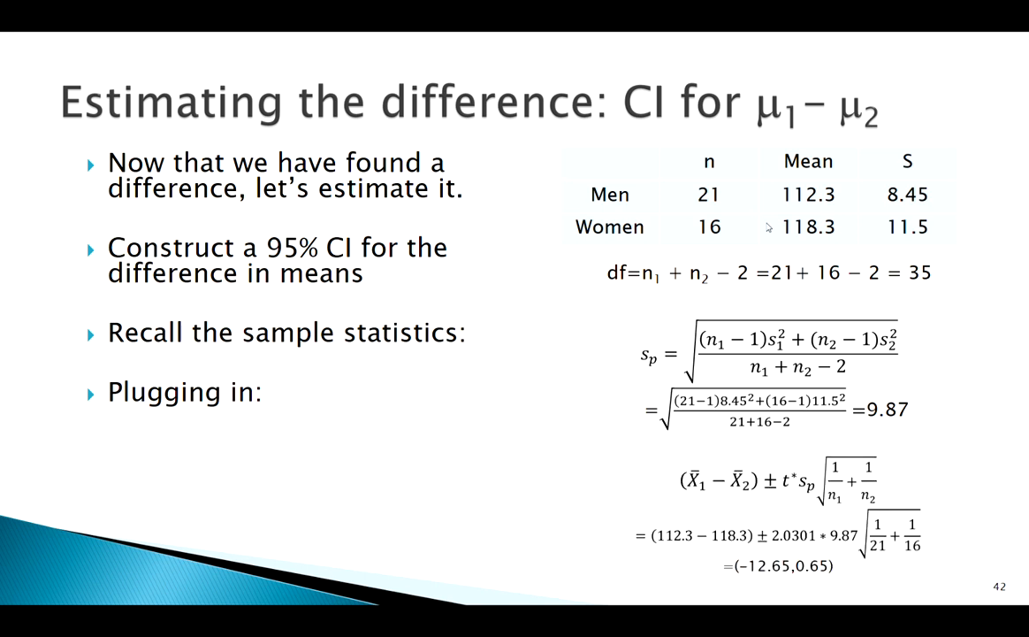
key(right)
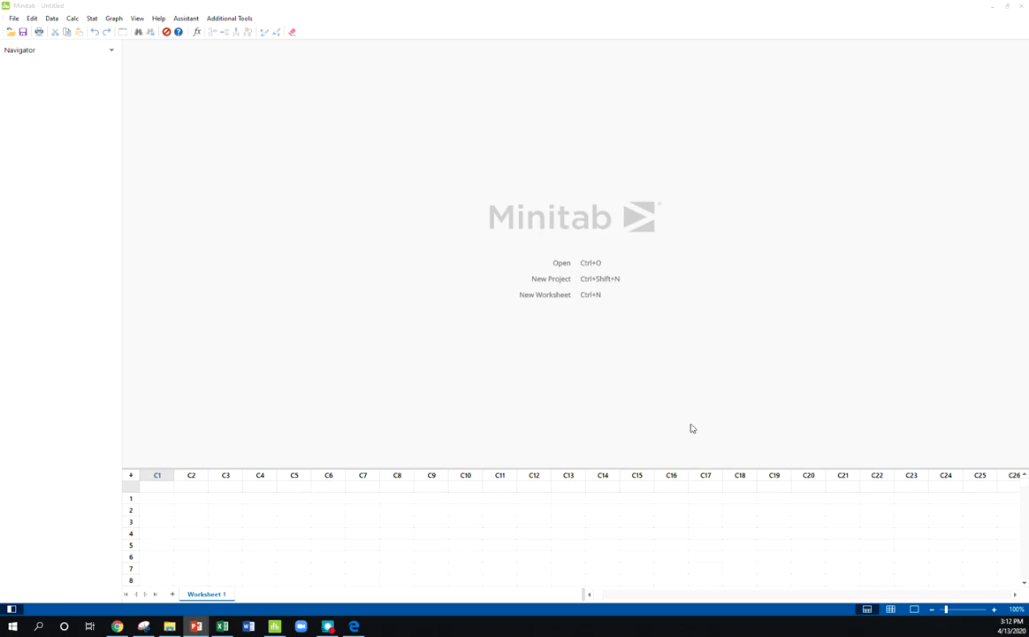
mouse_move(460, 327)
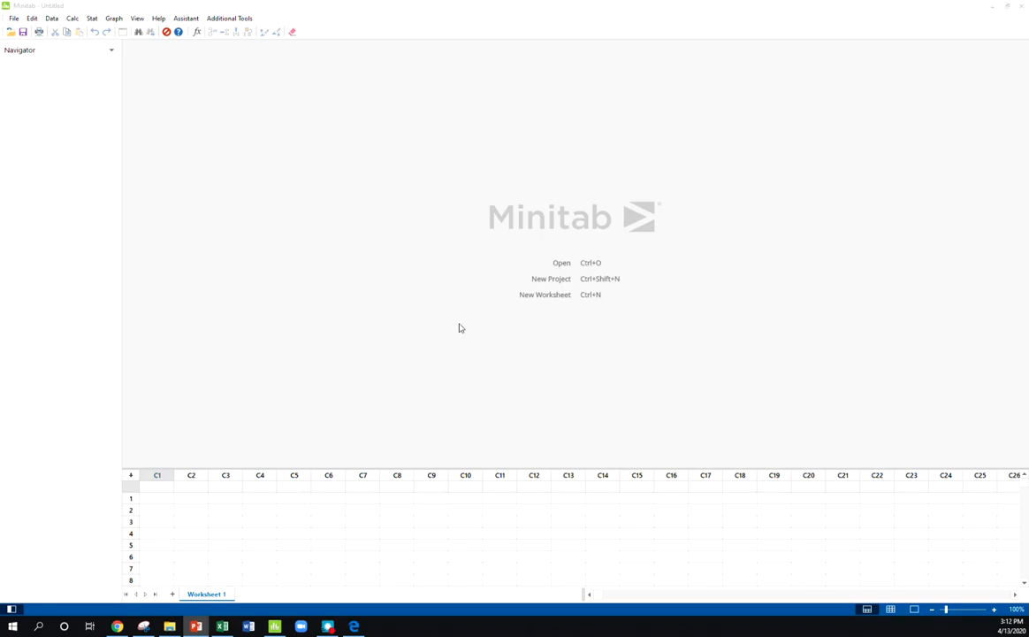
mouse_move(92, 18)
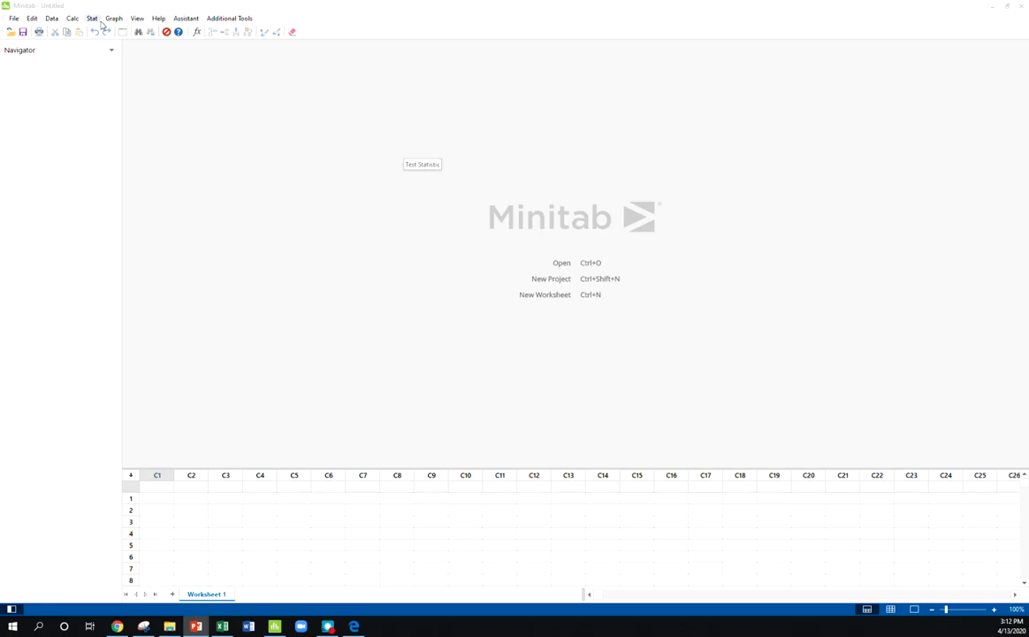
Start a 2-Sample t via Stat > Basic Statistics and list the data-arrangement choices
click(92, 17)
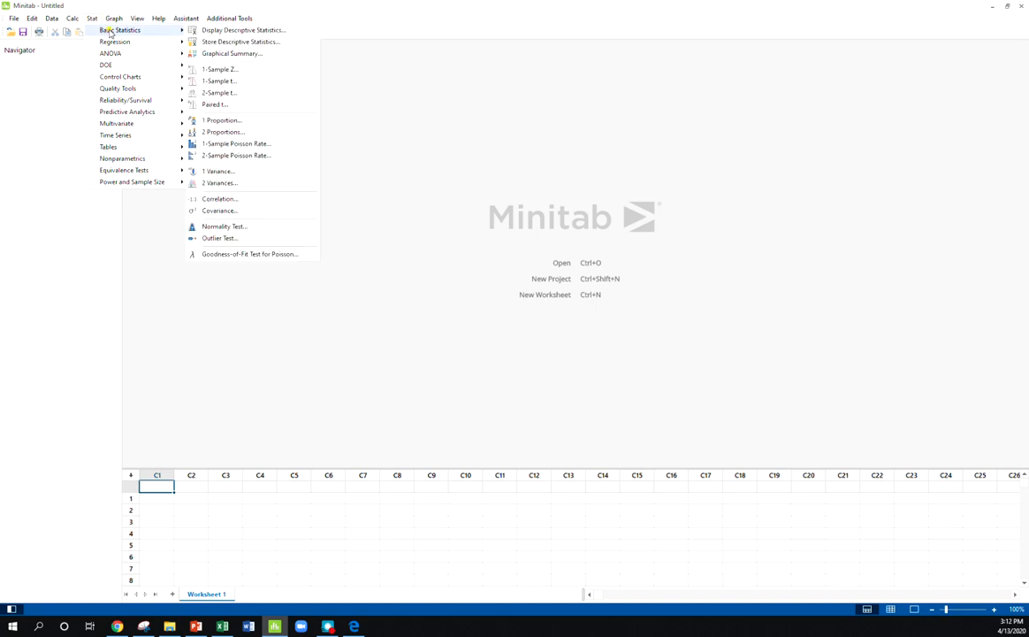
click(219, 92)
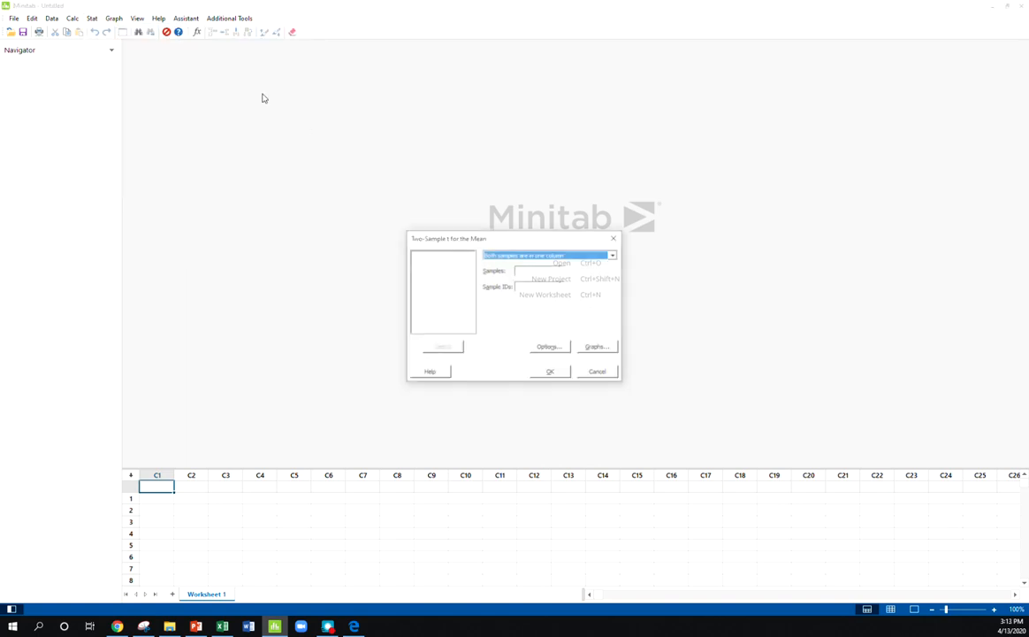
click(612, 255)
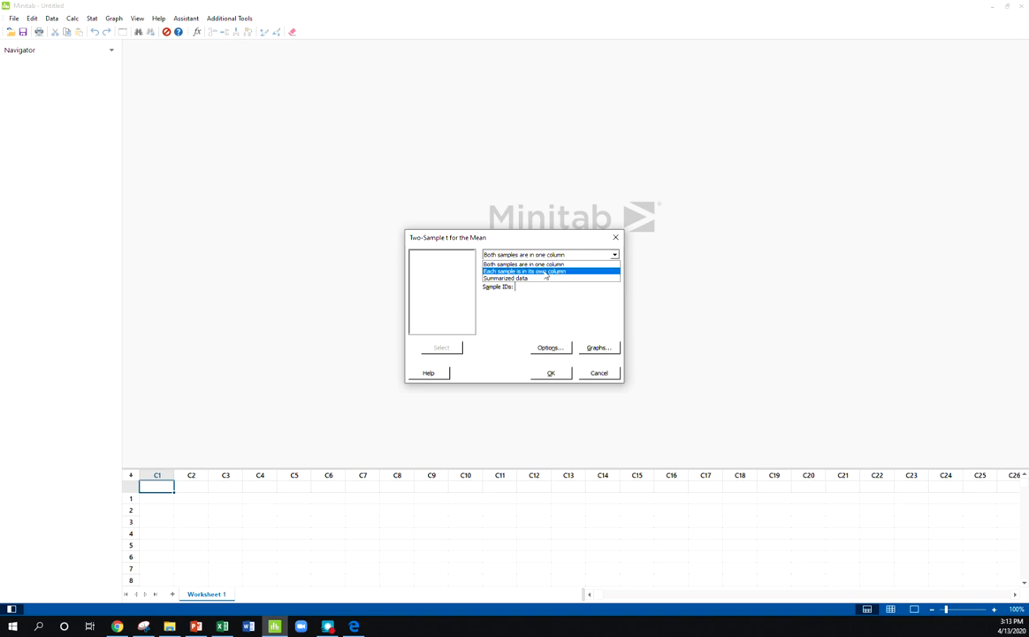
Choose Summarized data and enter sample 1: n 21, mean 112.3, SD 8.45
click(523, 277)
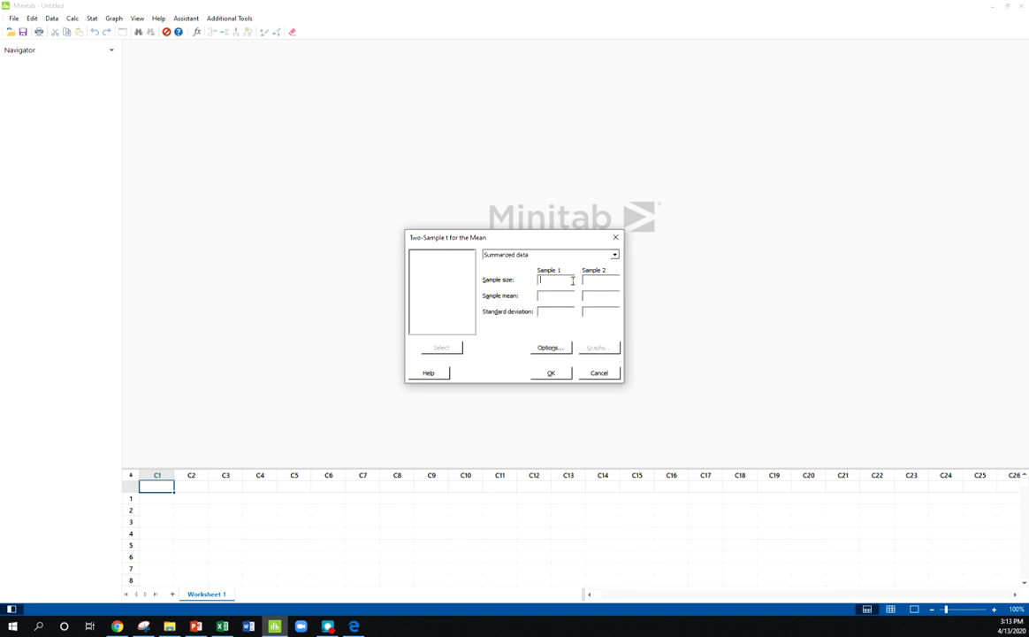
text(21)
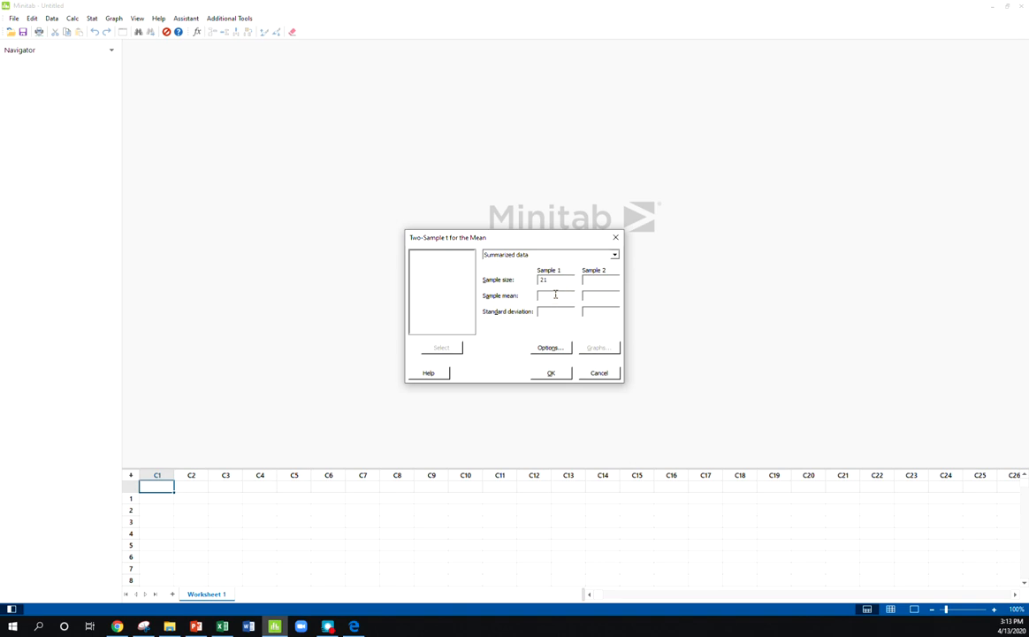
text(112)
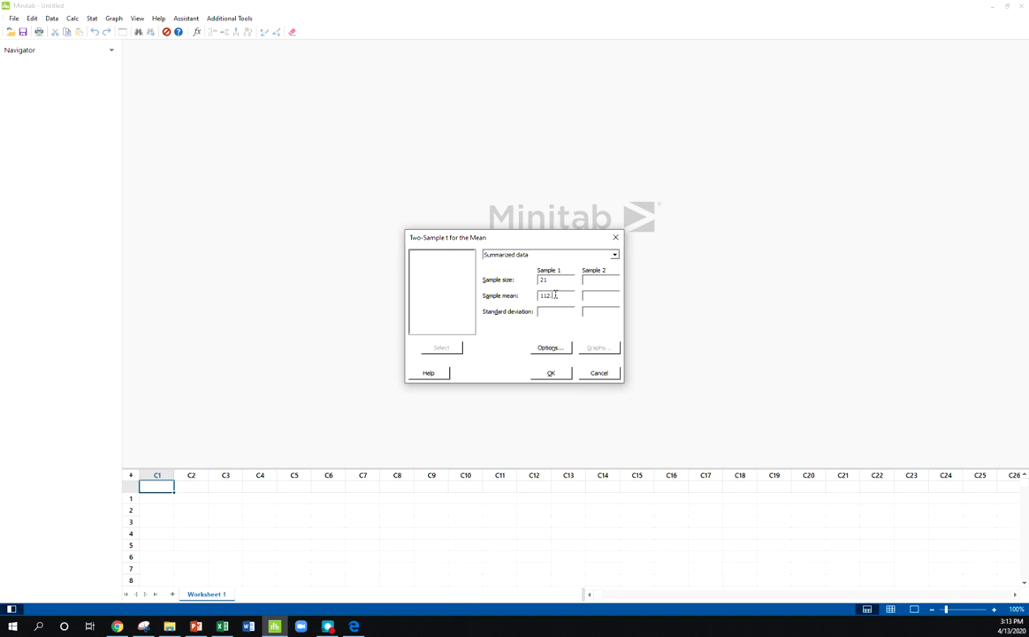
text(3)
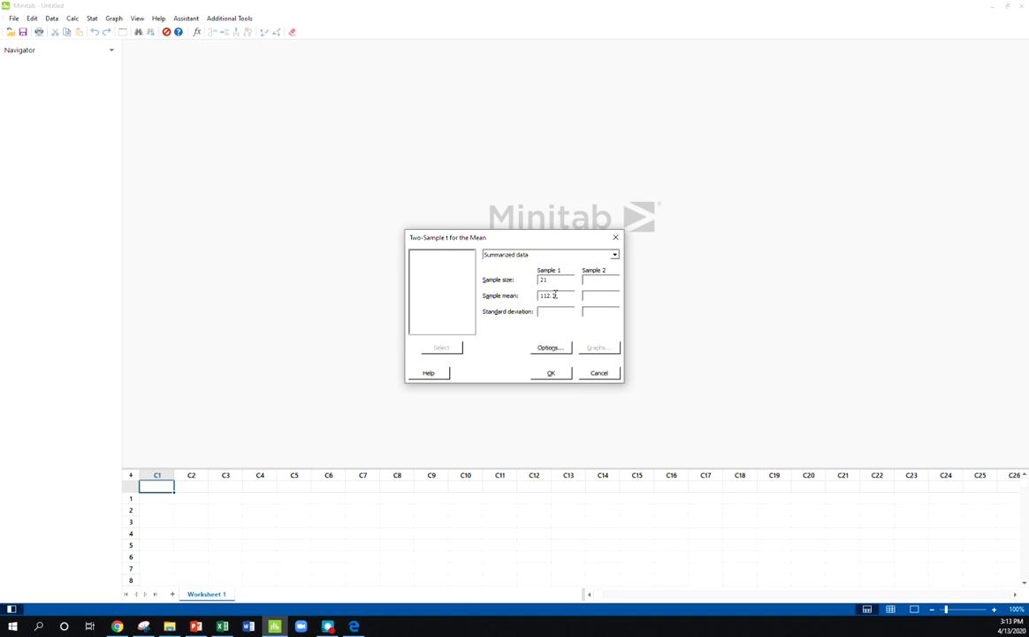
text(8.45)
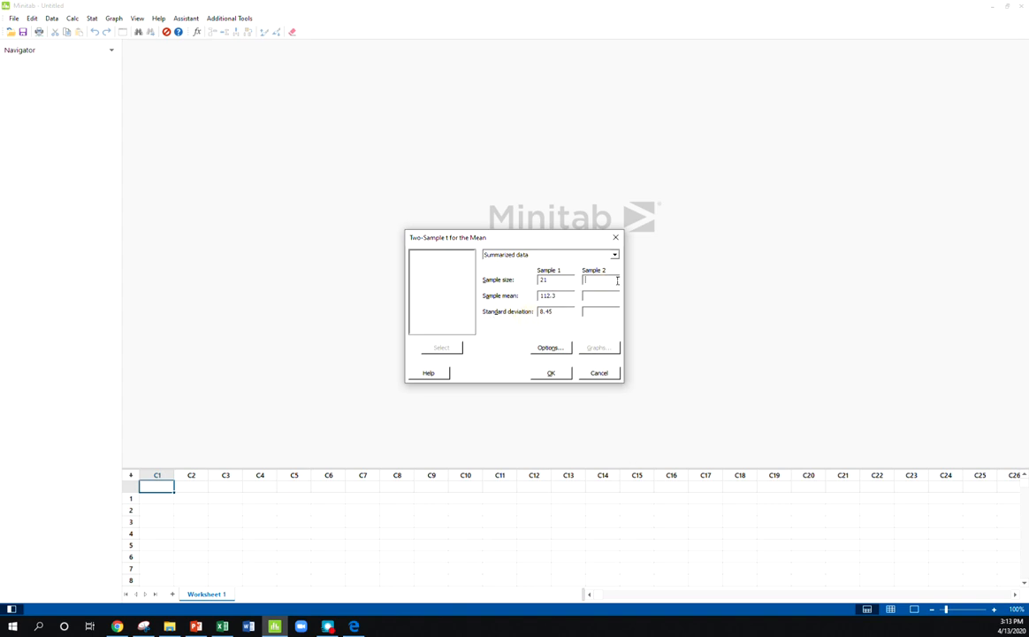
Enter sample 2: n 16, mean 118.3, SD 11.5
text(16)
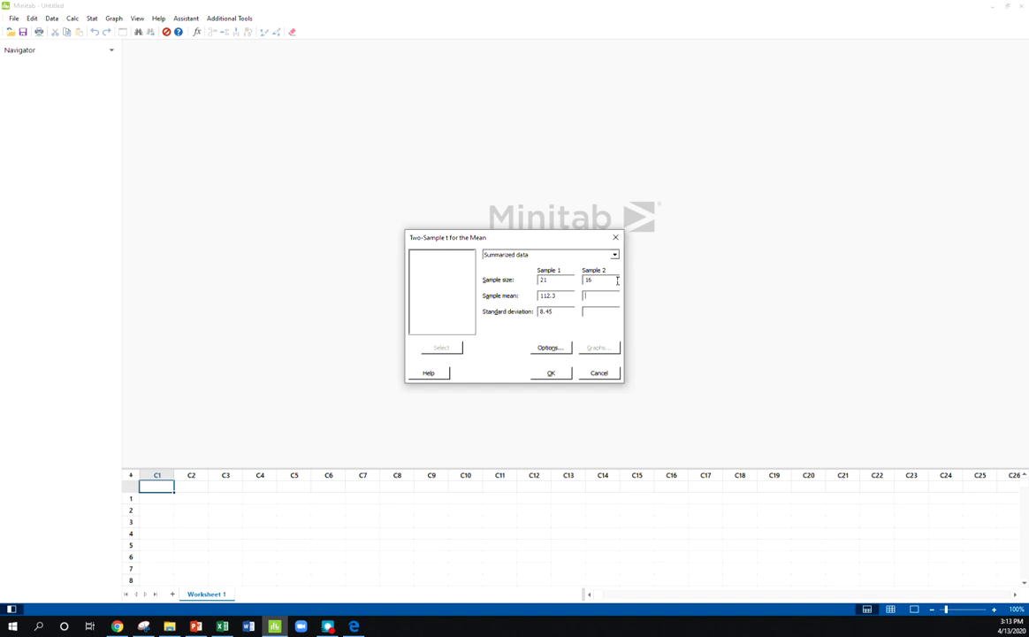
text(118.3)
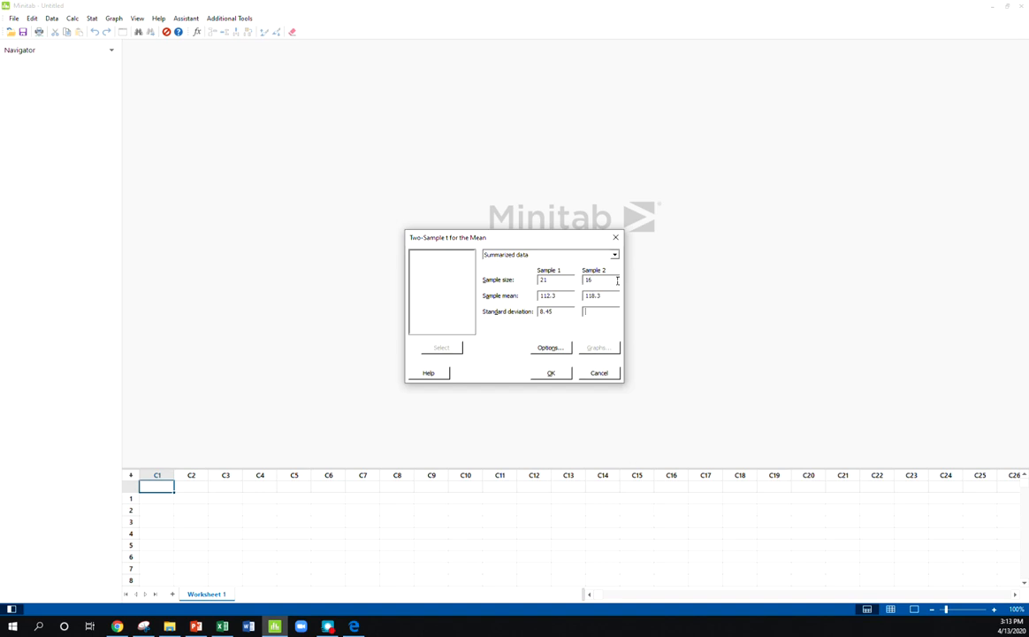
text(11.5)
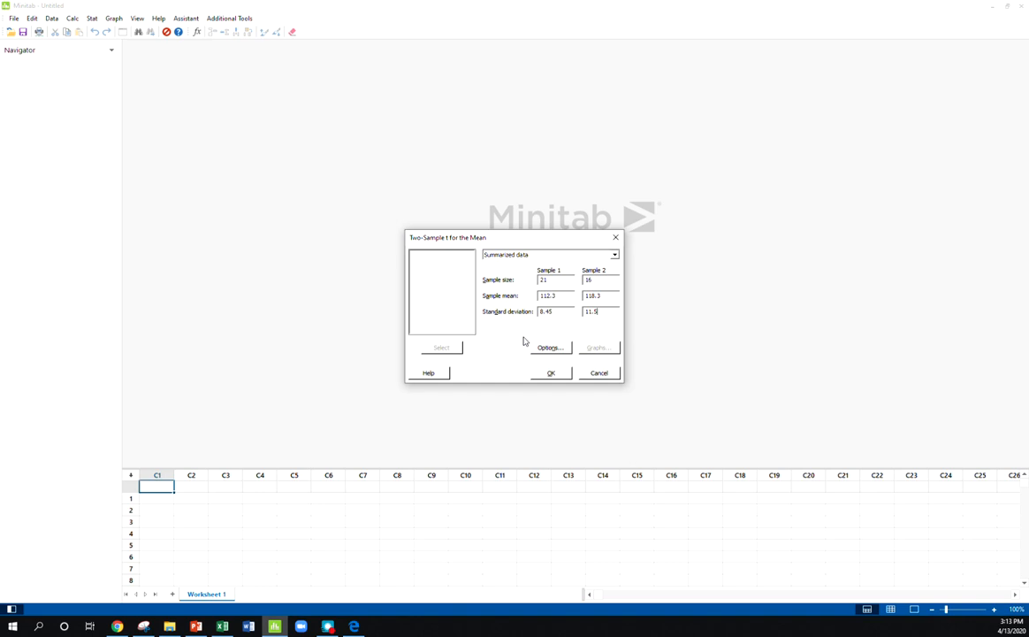
mouse_move(541, 356)
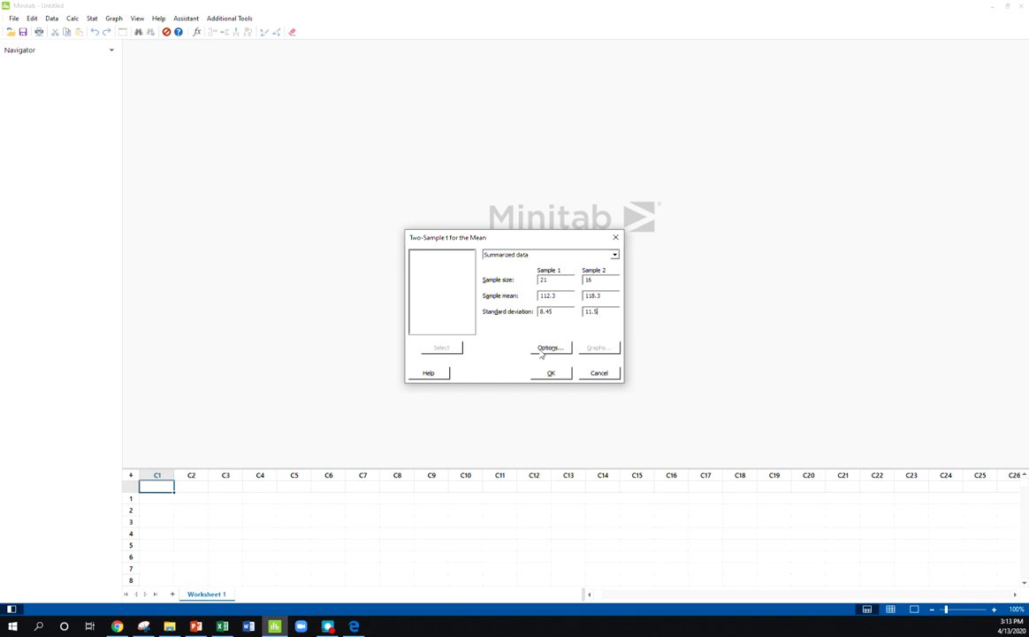
Set the test options to assume equal variances with a less-than alternative hypothesis
click(548, 346)
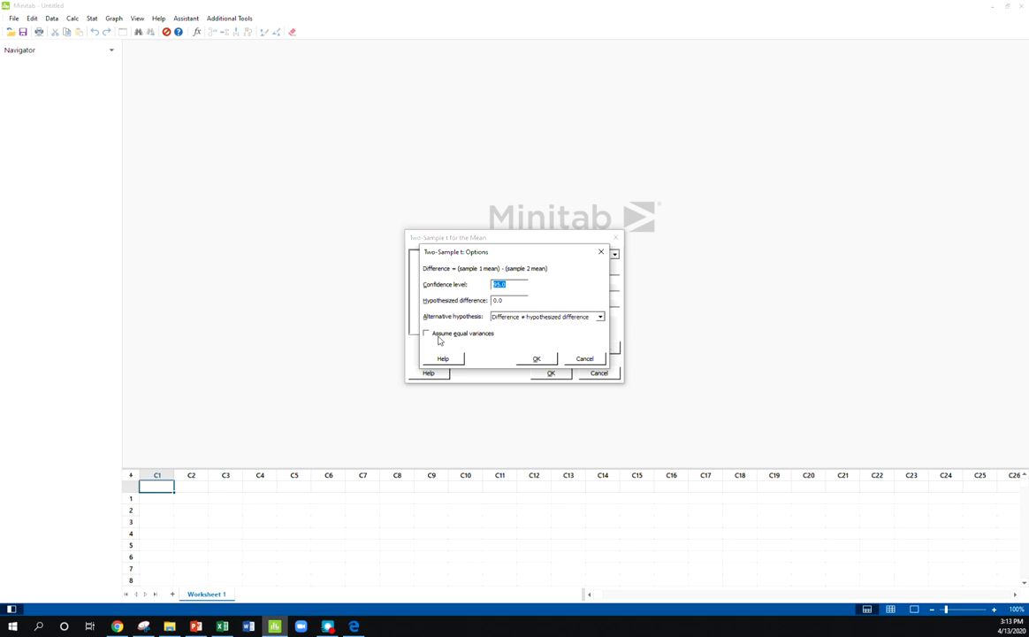
mouse_move(428, 340)
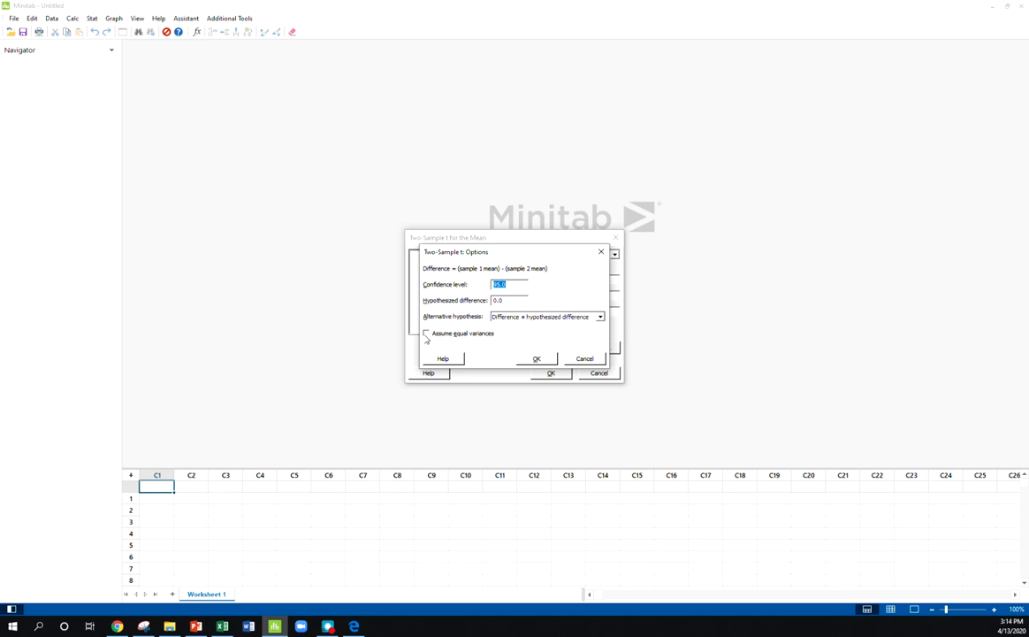
click(428, 332)
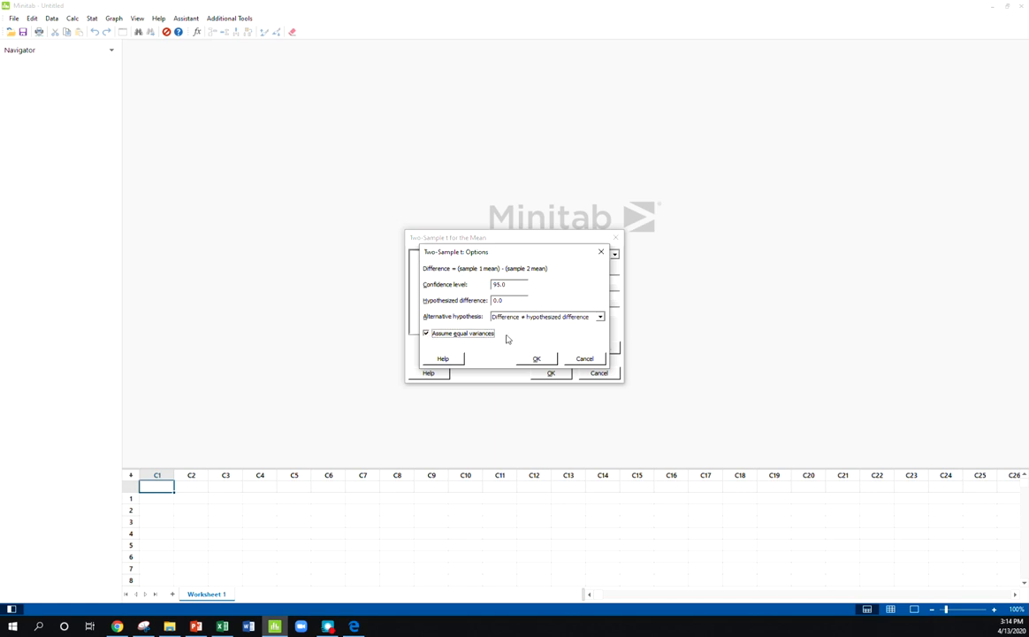
mouse_move(504, 325)
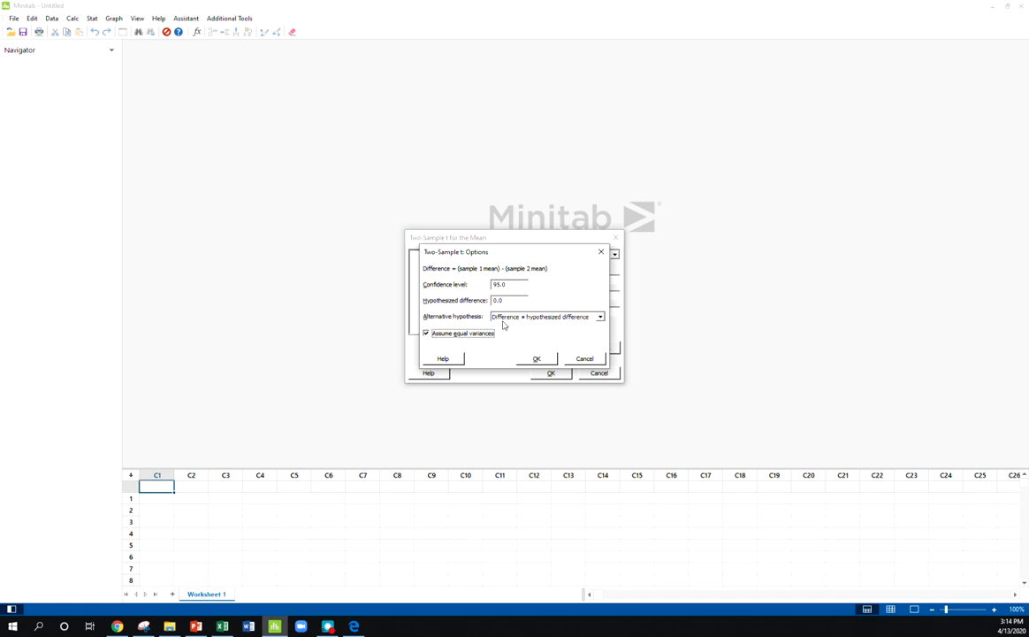
click(601, 316)
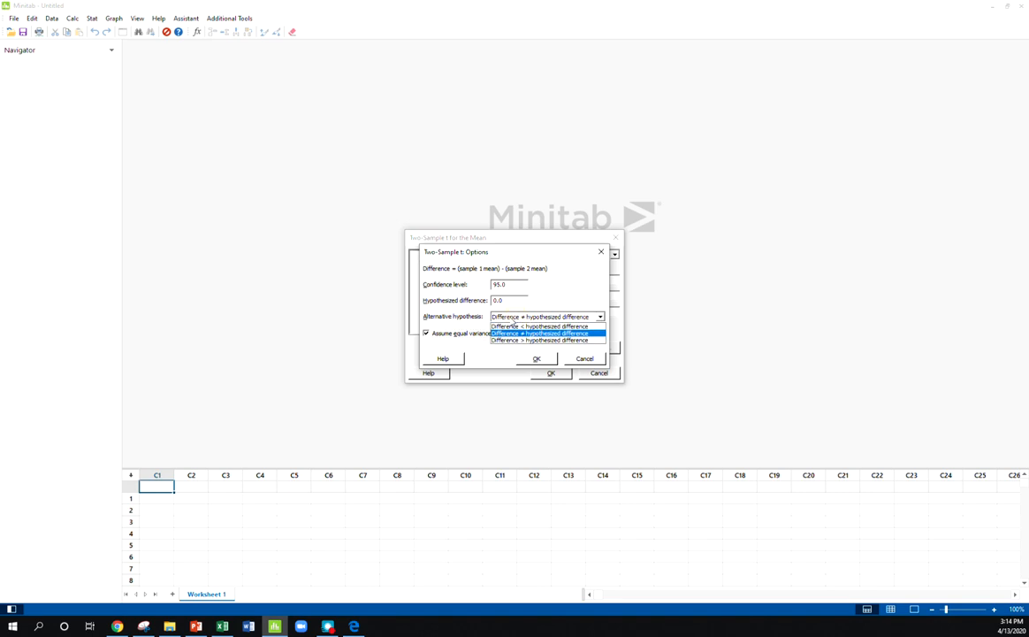
click(541, 326)
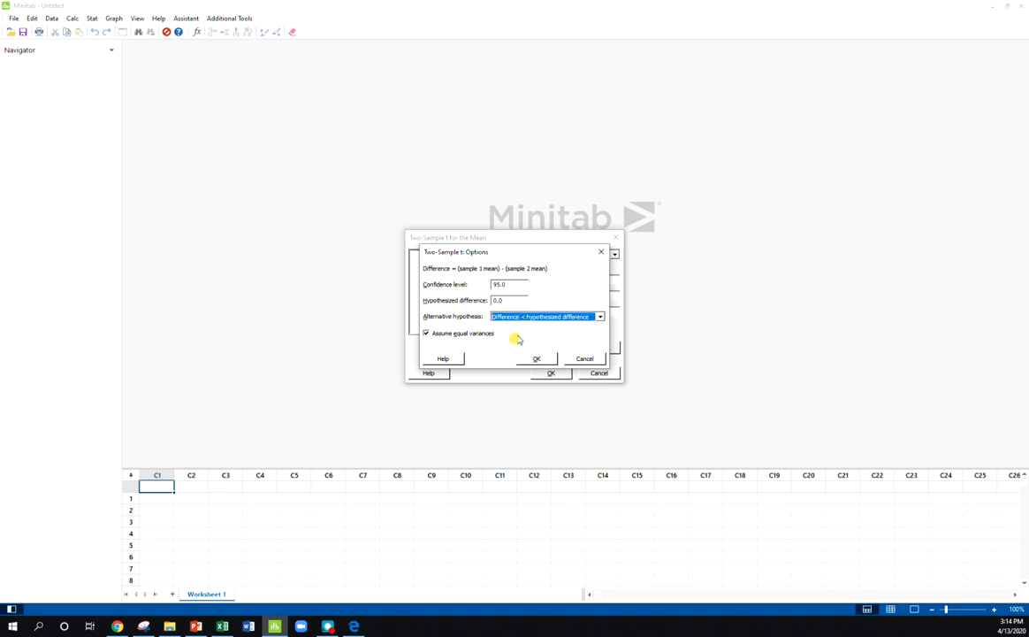
click(601, 316)
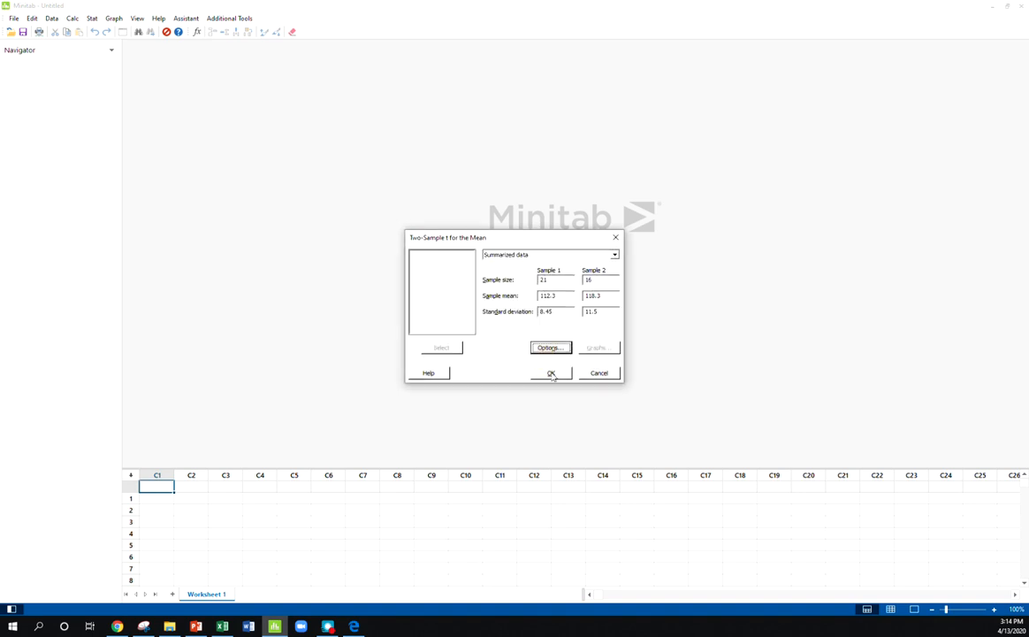
Run the pooled two-sample t-test, giving T-Value -1.83, DF 35, P-Value 0.038
click(552, 371)
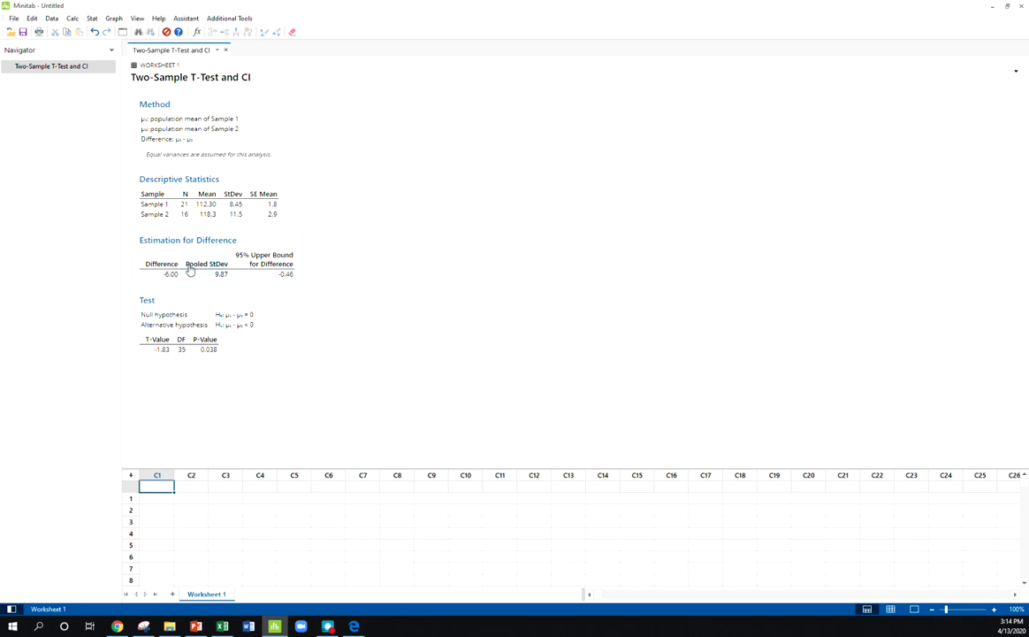
mouse_move(216, 281)
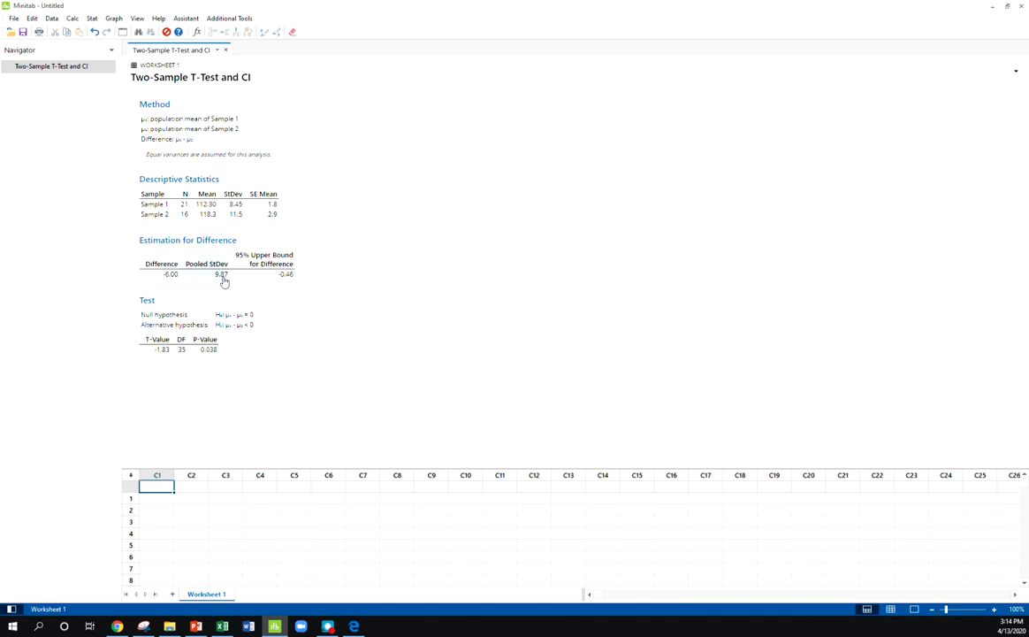
mouse_move(272, 269)
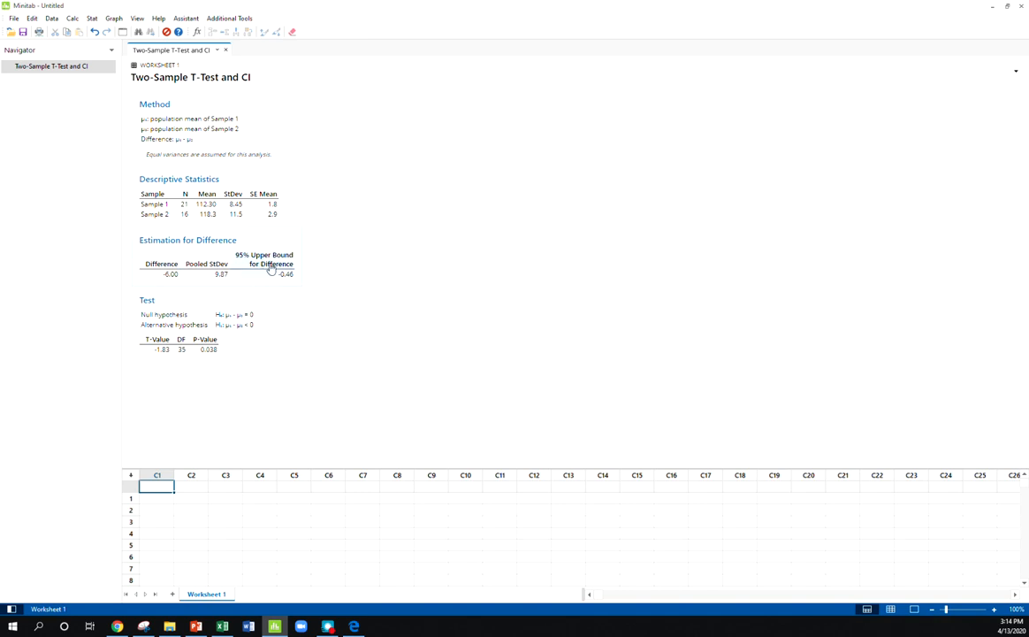
mouse_move(251, 257)
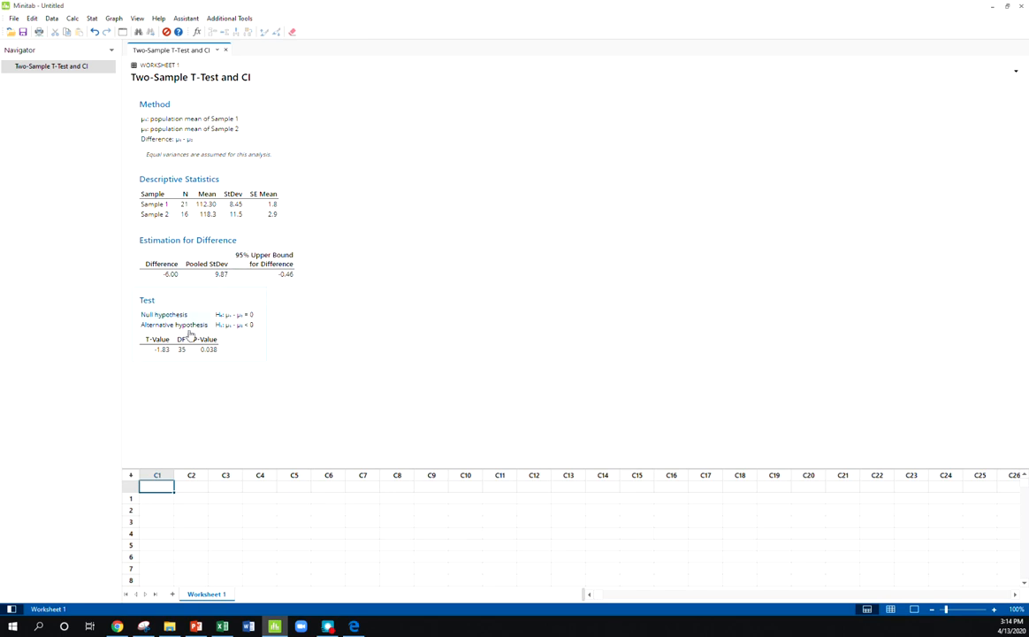
mouse_move(216, 350)
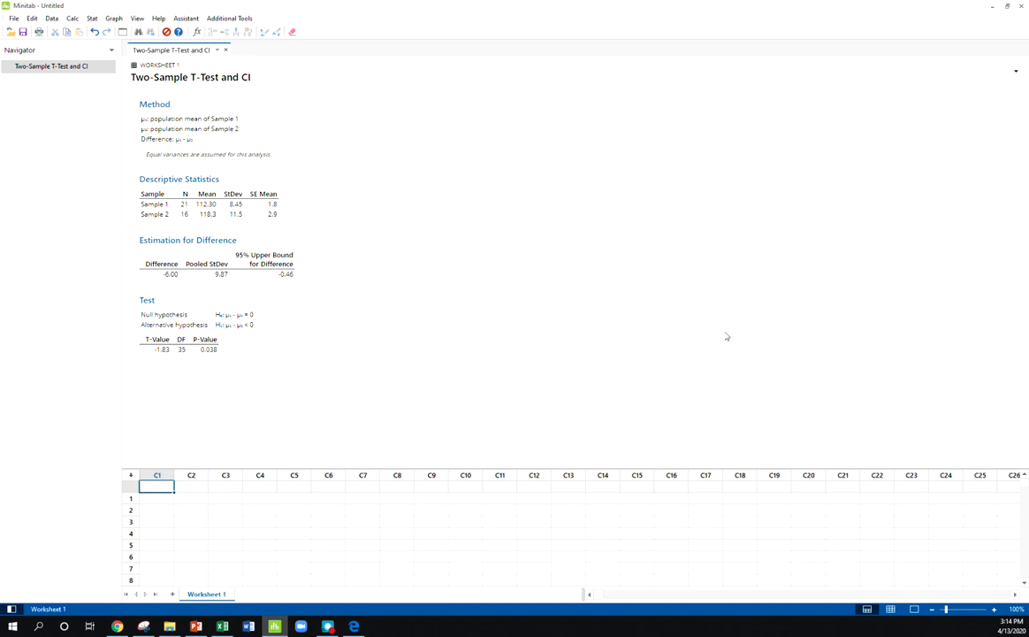
mouse_move(1026, 424)
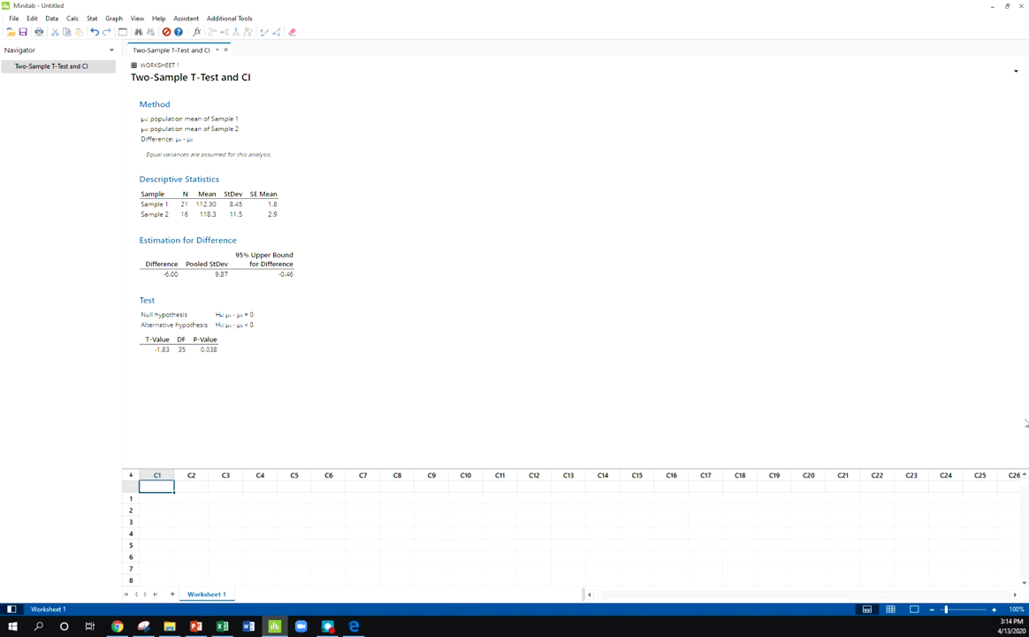